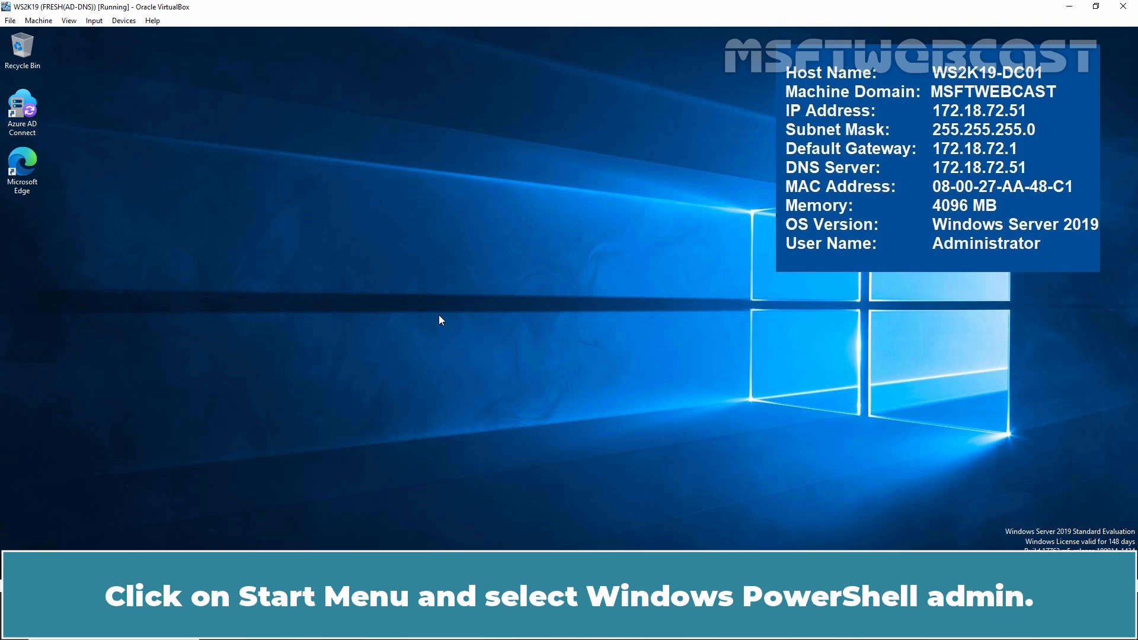
pyautogui.moveTo(107, 426)
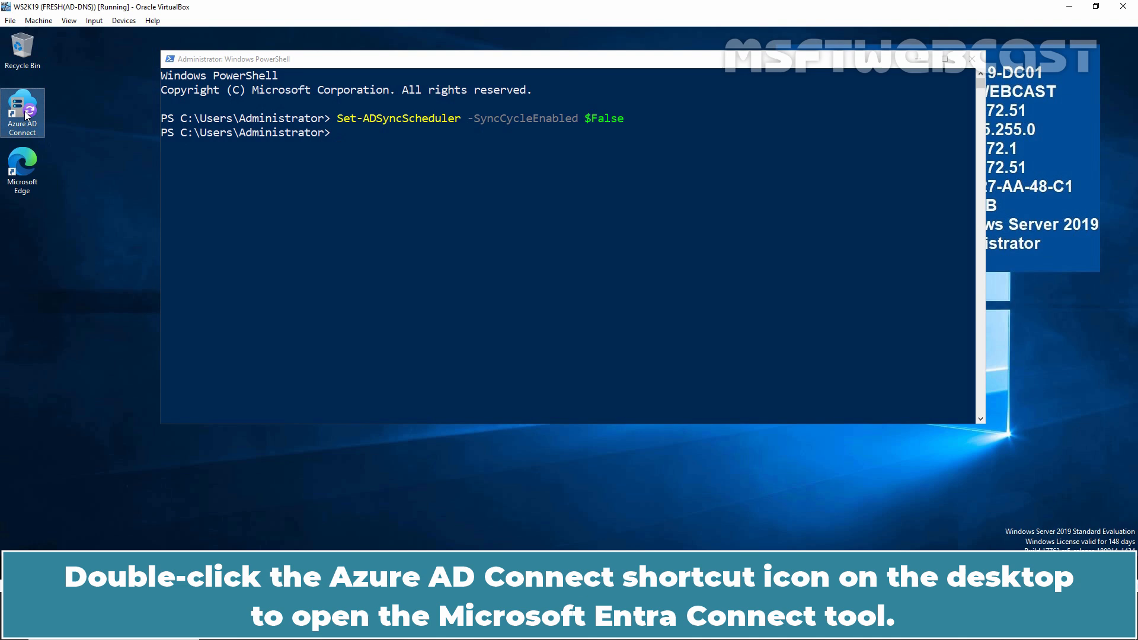
# - Launch Azure AD Connect from the desktop shortcut and choose Configure
pyautogui.doubleClick(22, 113)
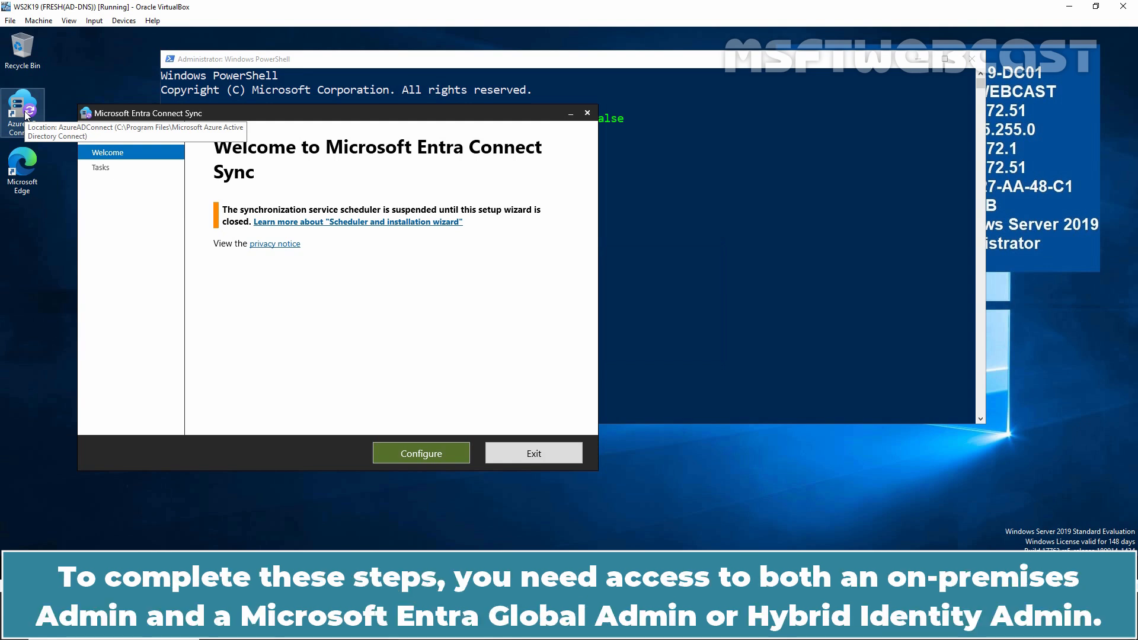
pyautogui.moveTo(403, 327)
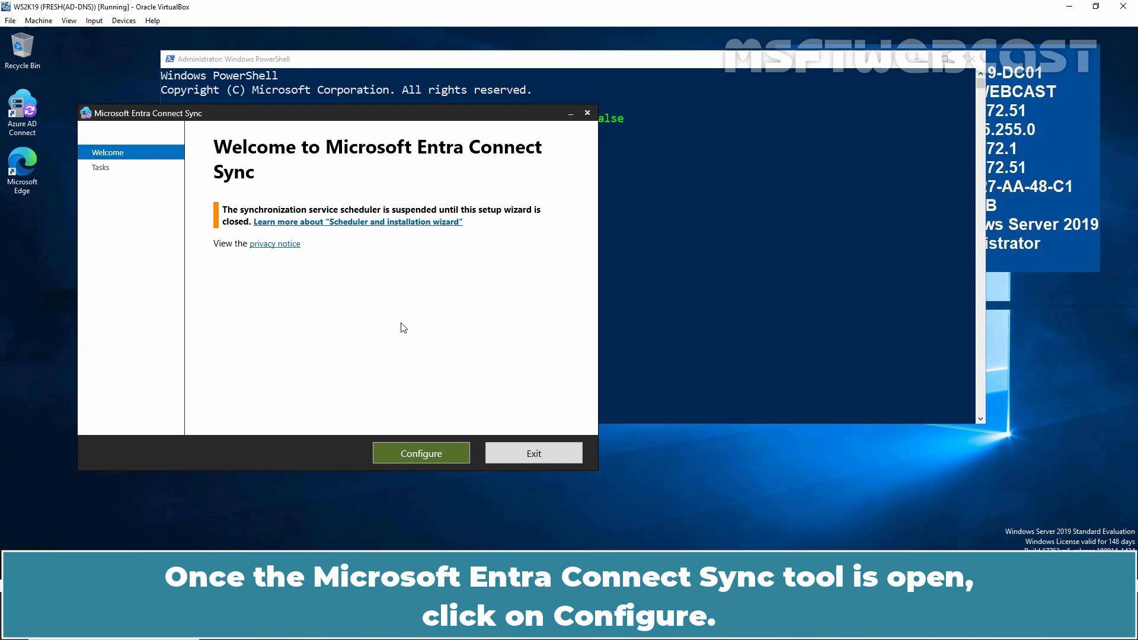
pyautogui.click(420, 453)
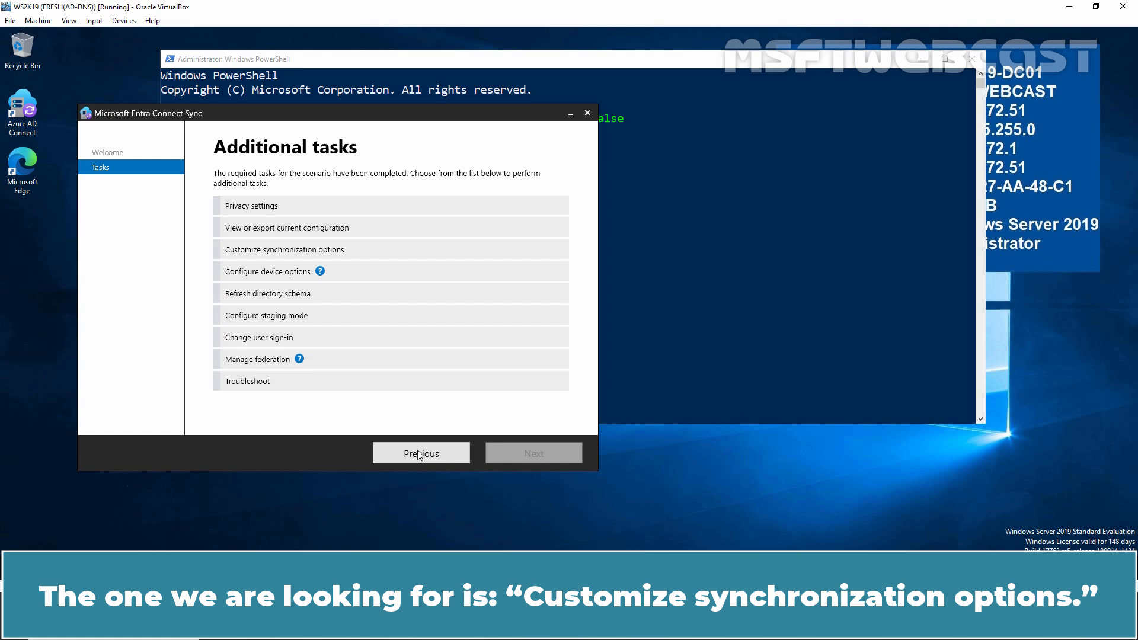
pyautogui.moveTo(284, 249)
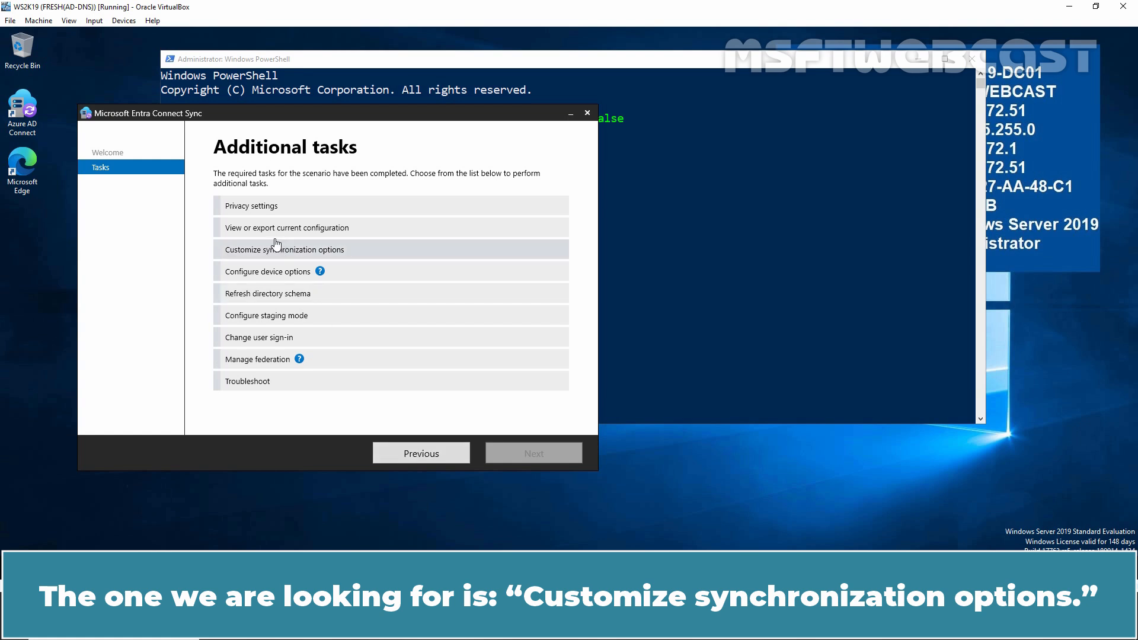
# - Choose Customize synchronization options and sign in to Entra ID with the admin account
pyautogui.click(284, 249)
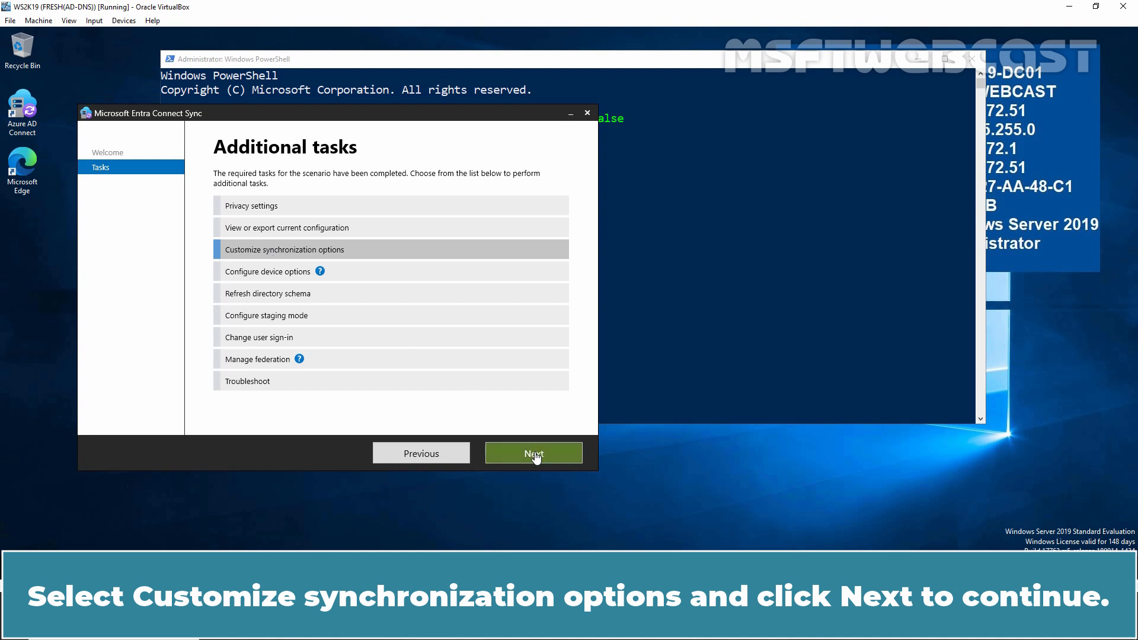
pyautogui.click(533, 453)
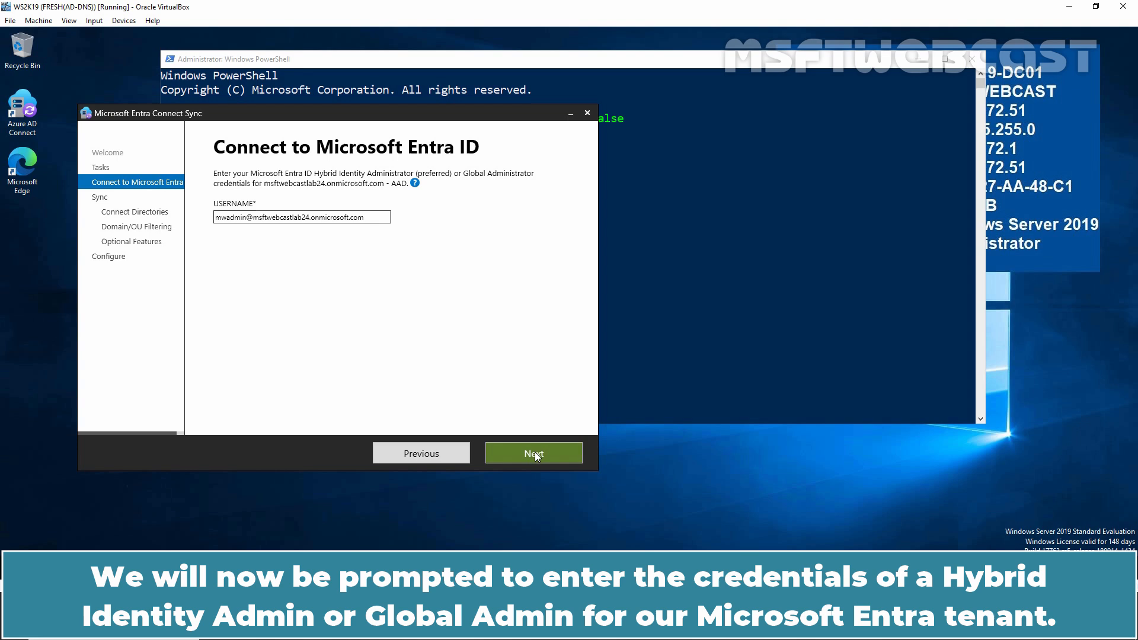
pyautogui.click(533, 453)
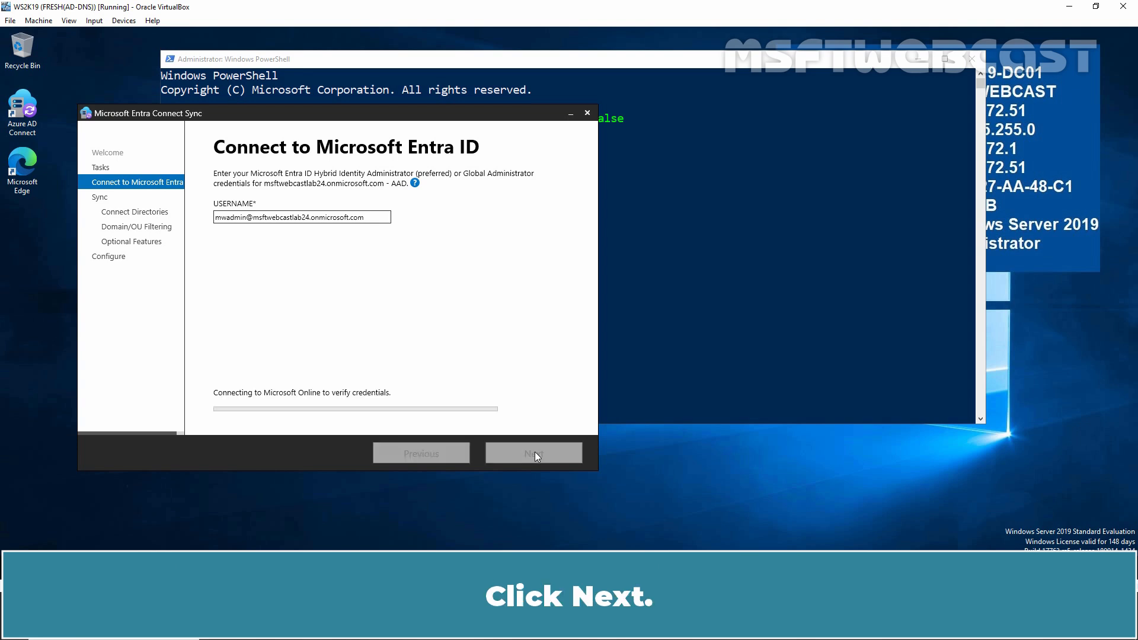
pyautogui.click(533, 453)
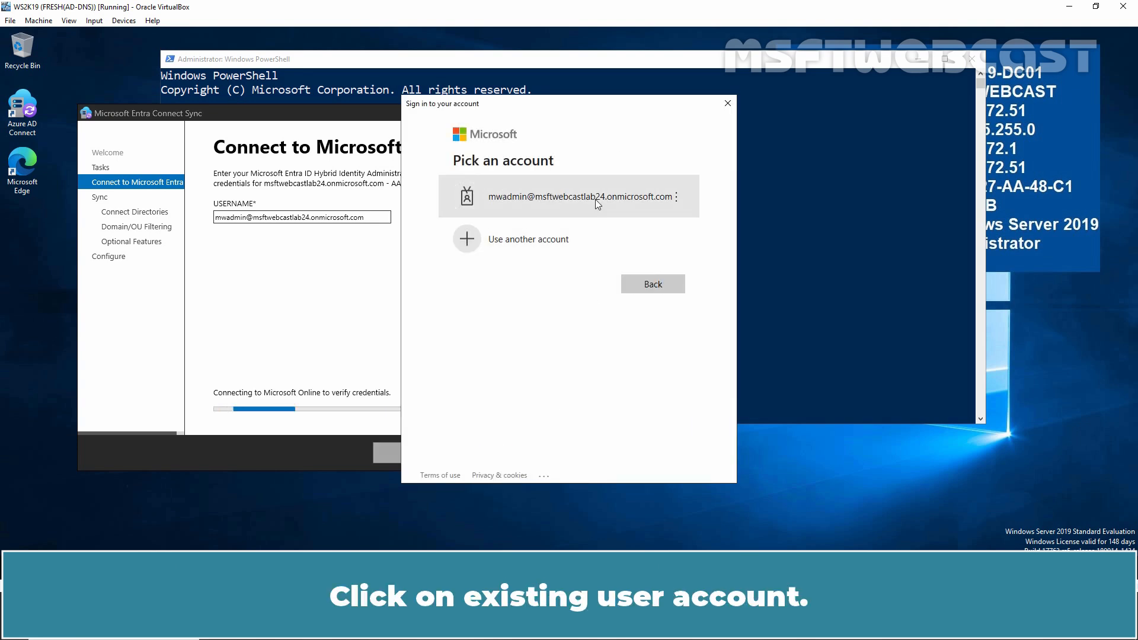
pyautogui.click(568, 196)
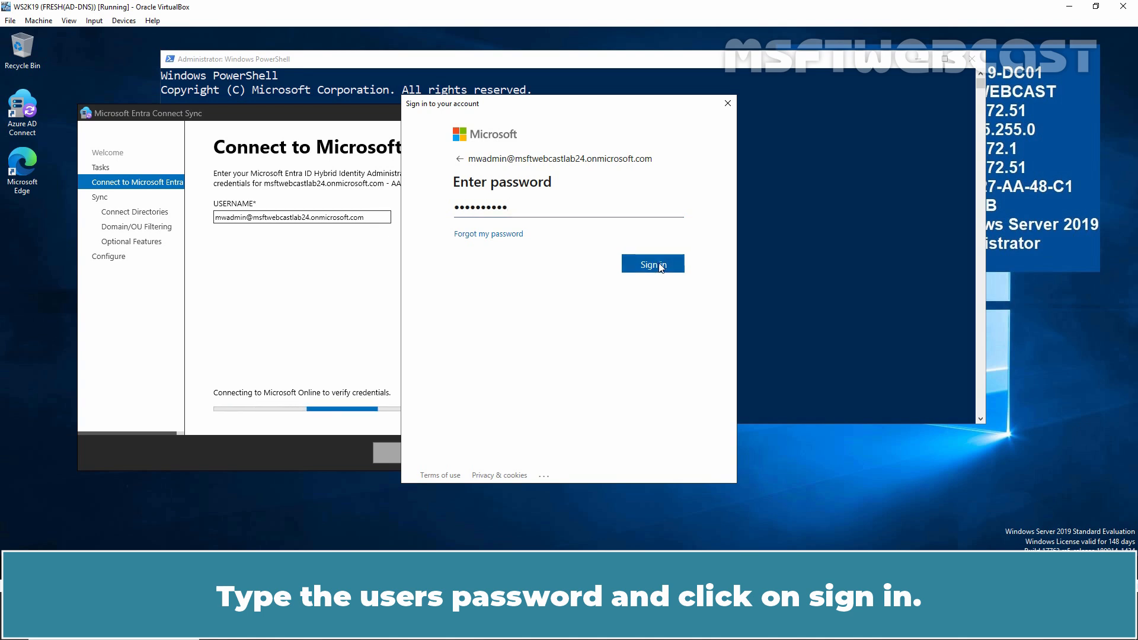
pyautogui.click(651, 263)
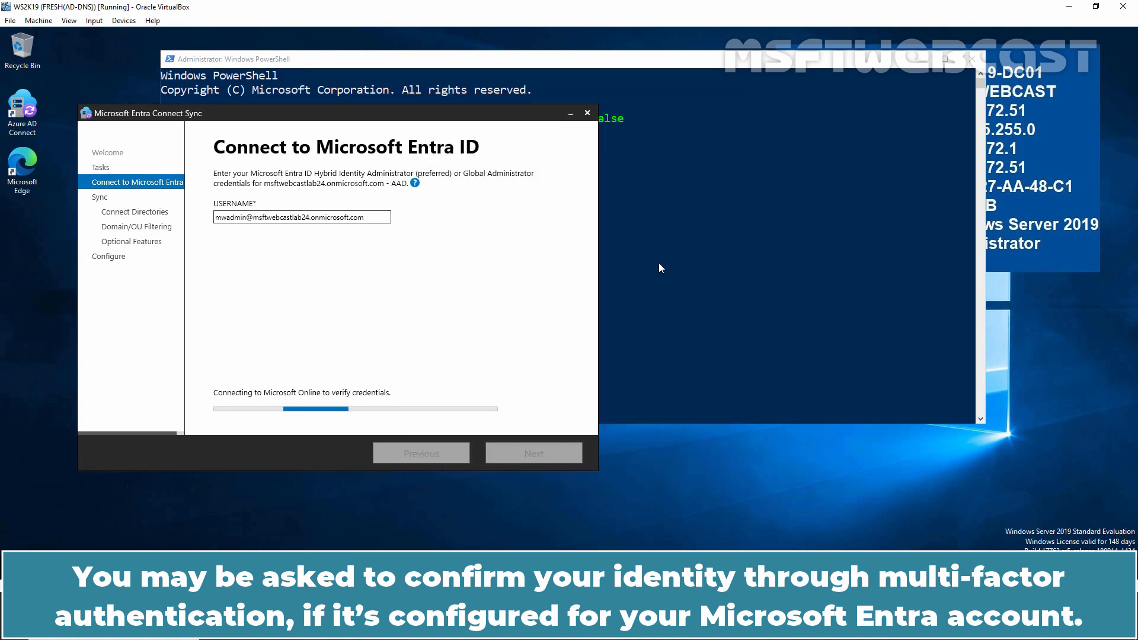
pyautogui.click(533, 453)
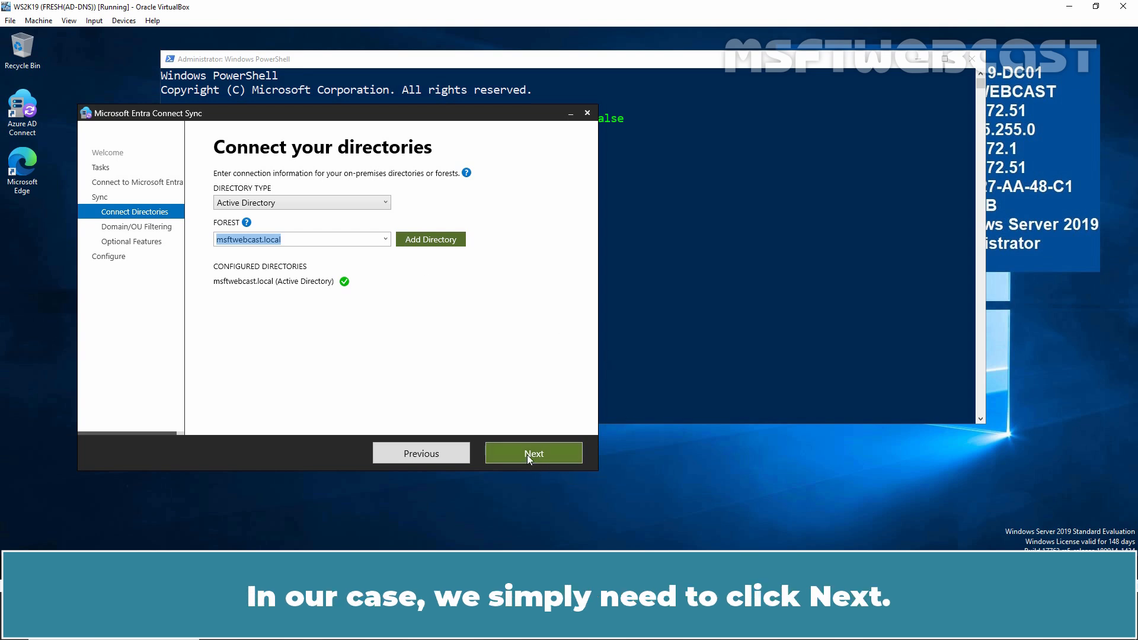
# - Filter msftwebcast.local to selected OUs, keeping only INDIA and its sub-OUs checked
pyautogui.click(533, 453)
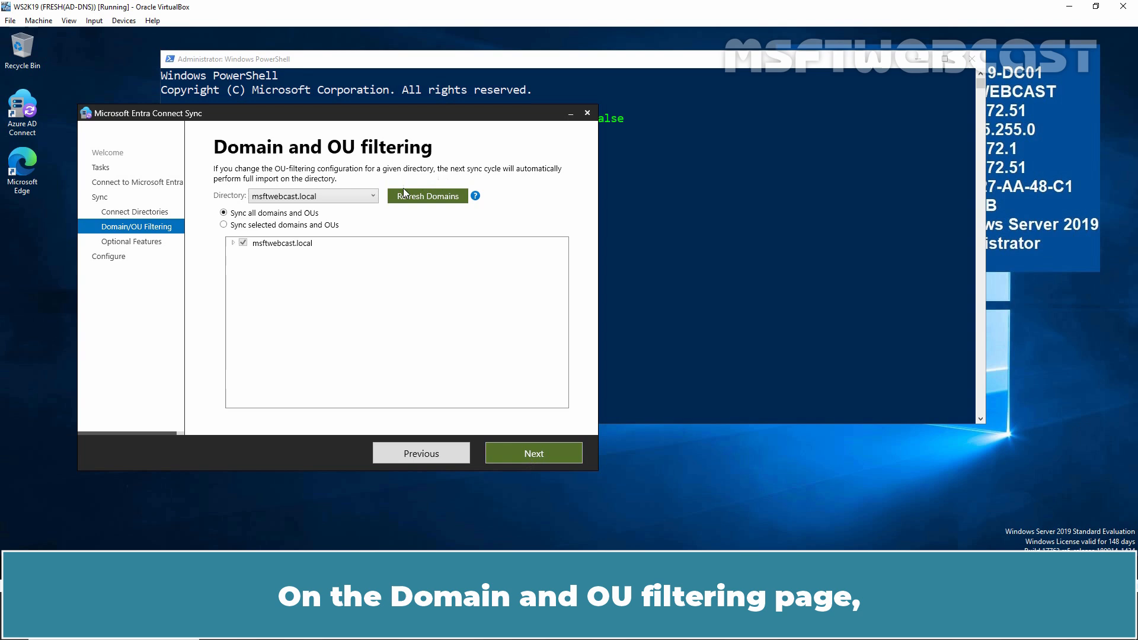
pyautogui.click(372, 197)
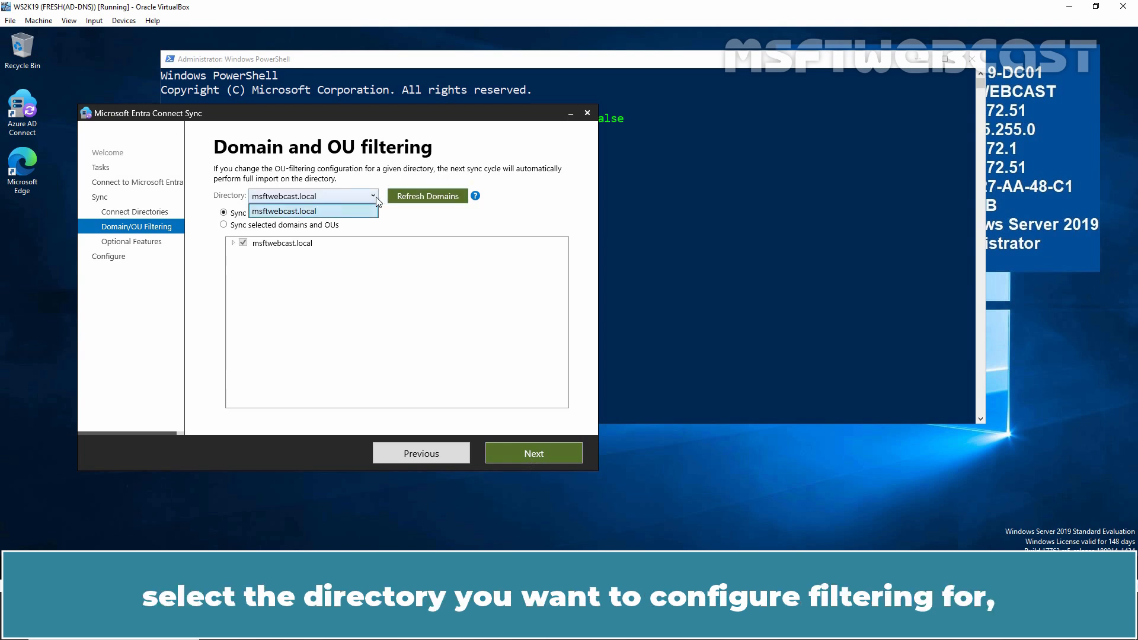
pyautogui.click(285, 211)
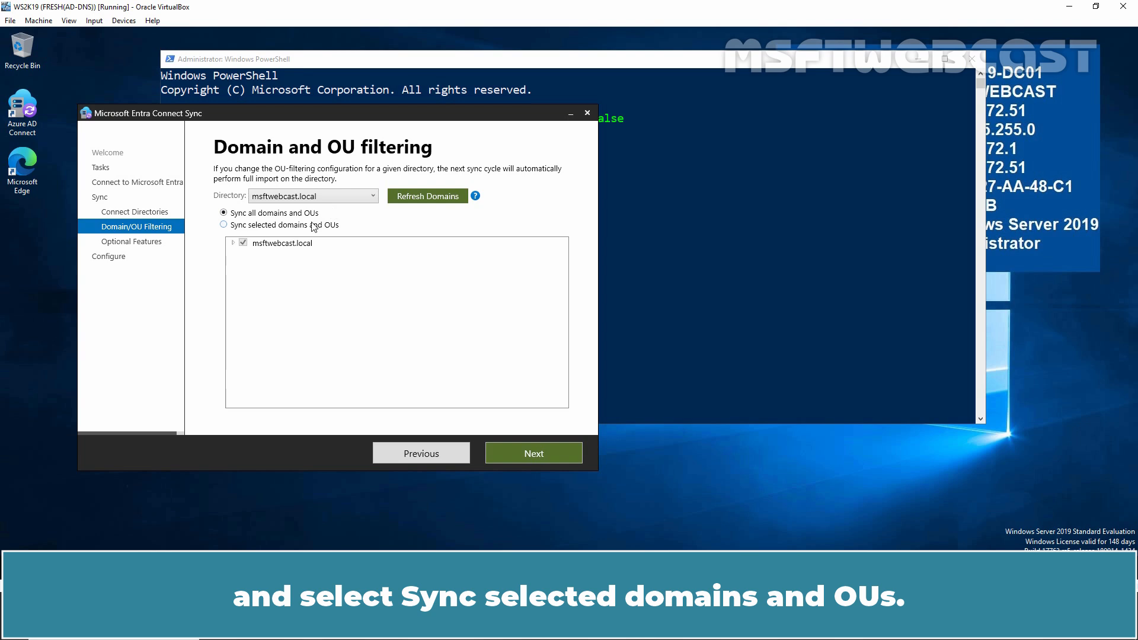
pyautogui.click(224, 225)
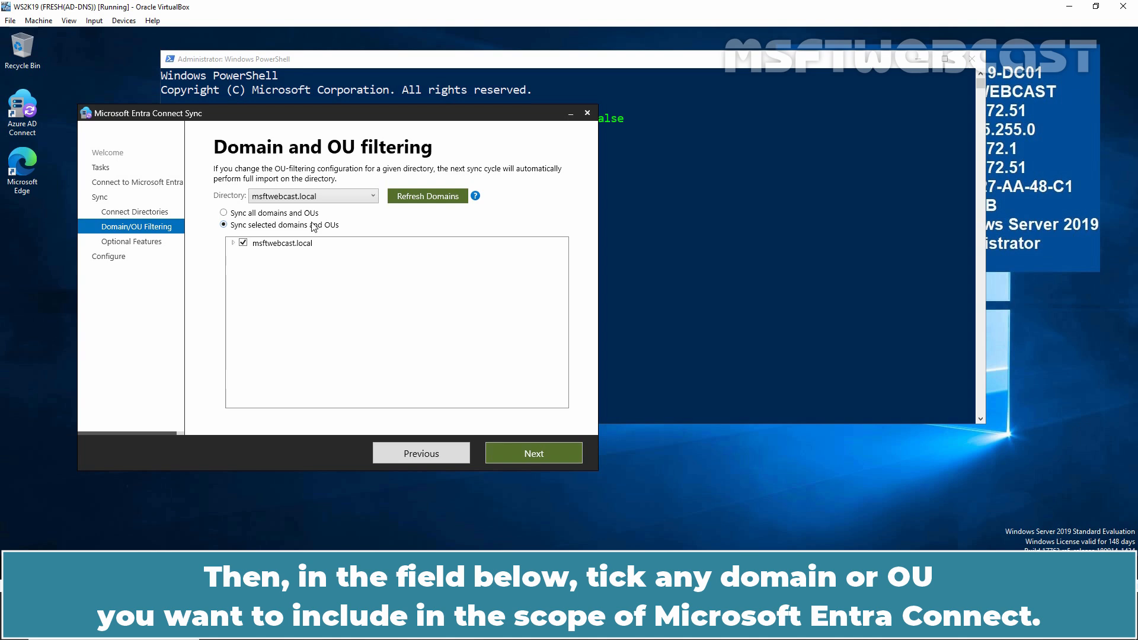
pyautogui.click(244, 243)
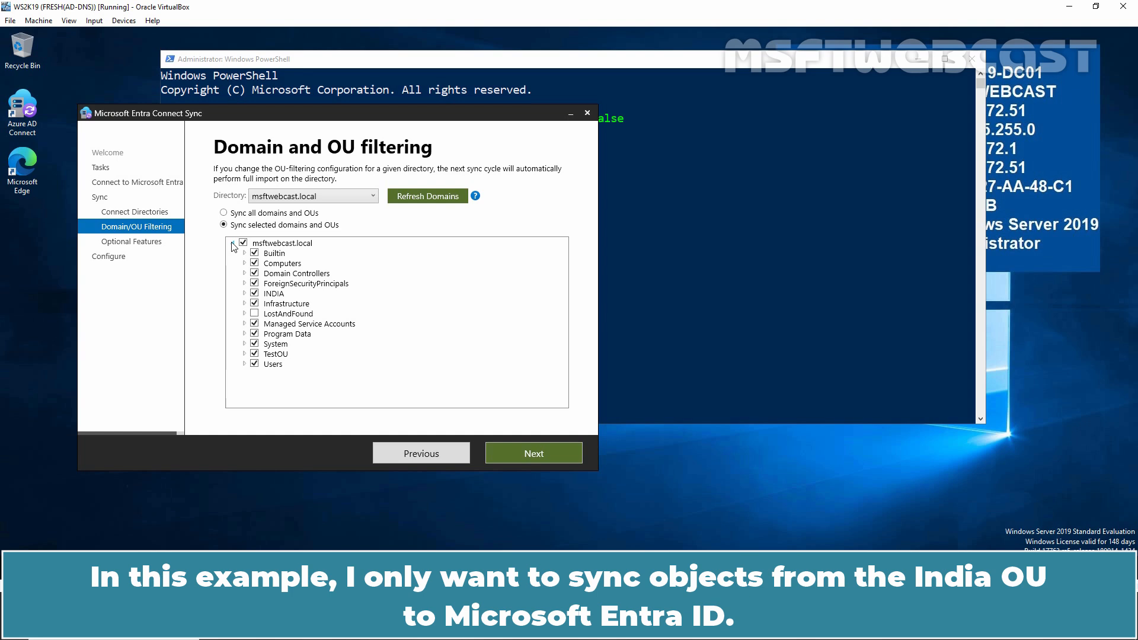
pyautogui.click(243, 243)
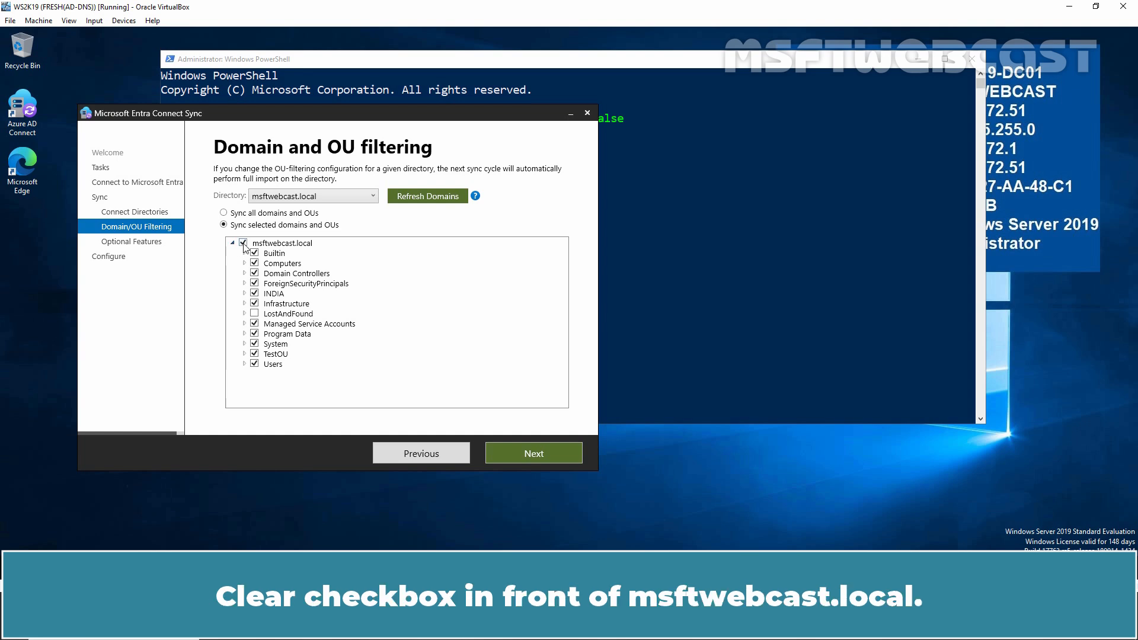
pyautogui.click(243, 243)
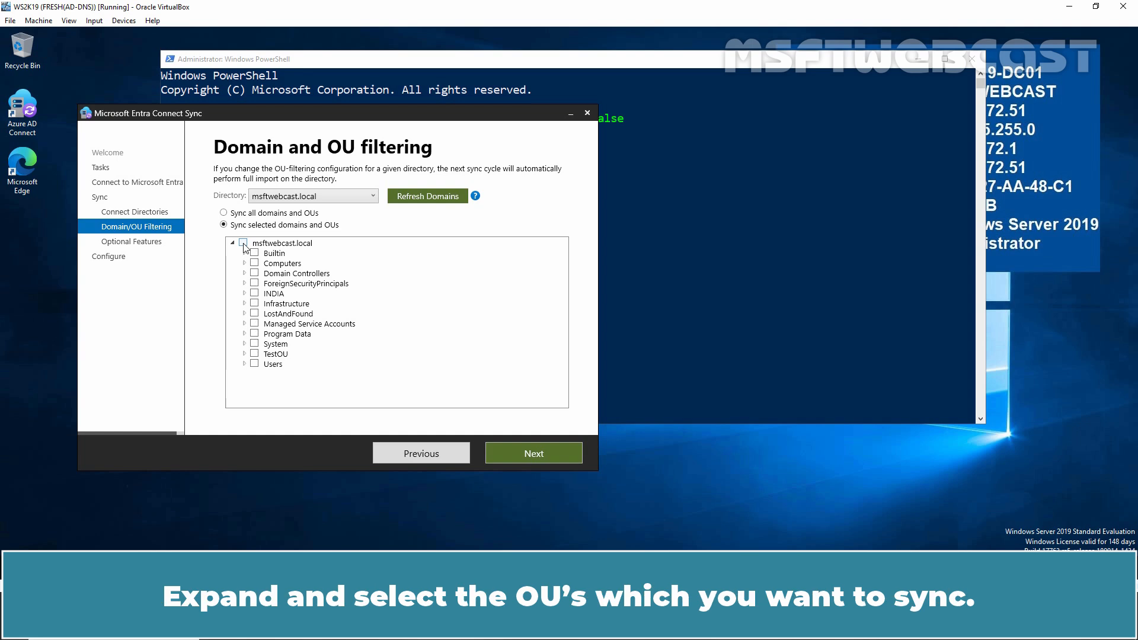
pyautogui.click(243, 293)
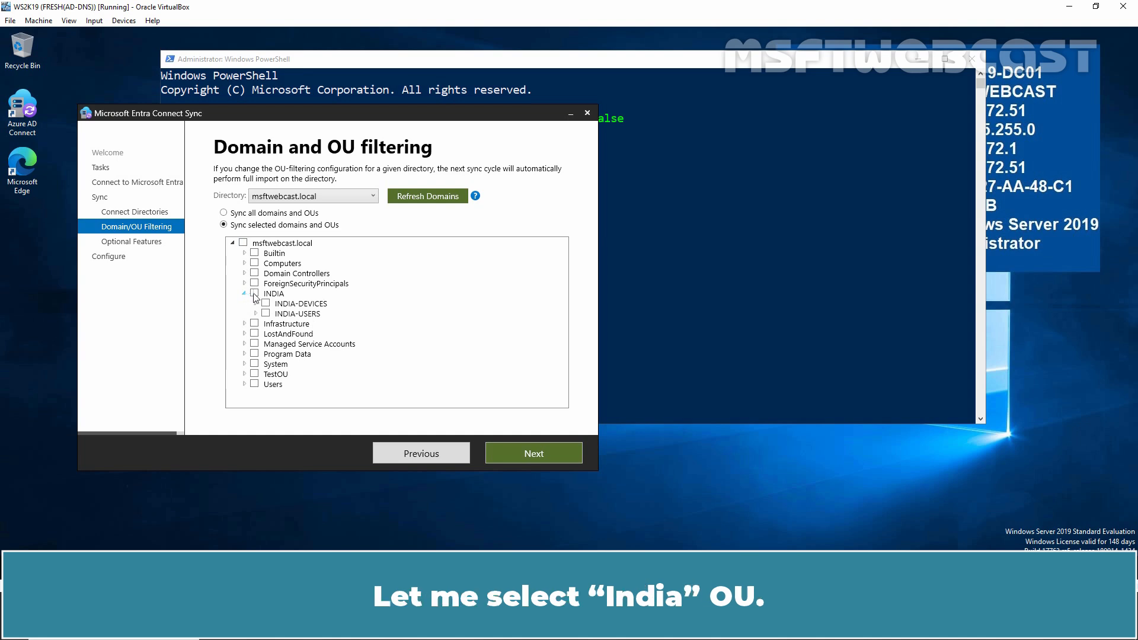
pyautogui.click(254, 293)
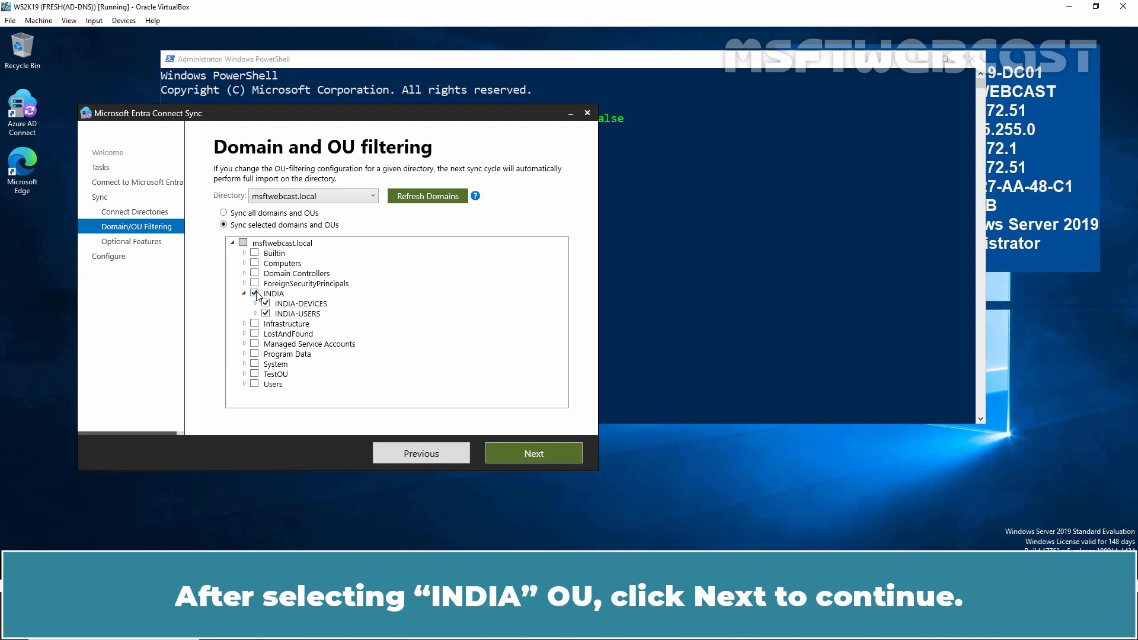
pyautogui.moveTo(533, 453)
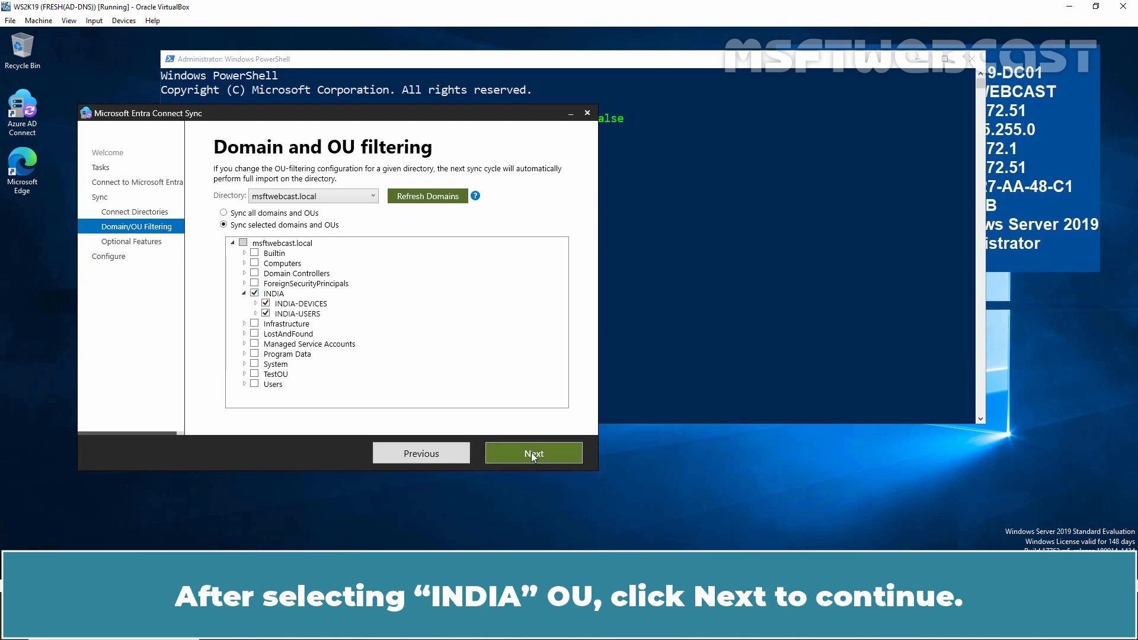
pyautogui.click(533, 453)
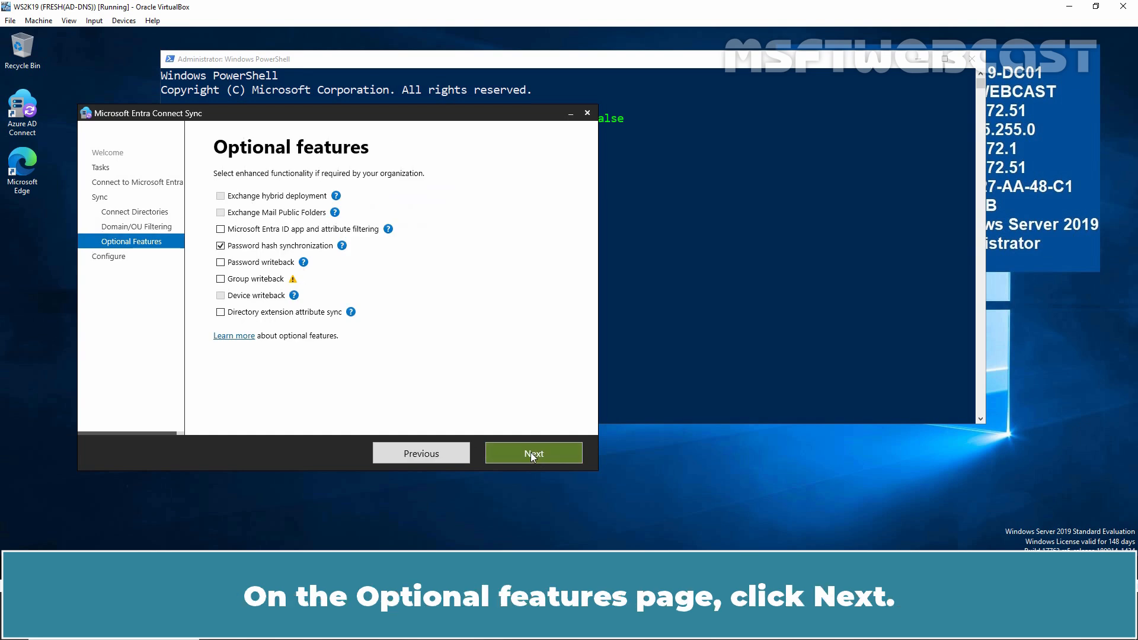
# - Pass Optional features, apply the configuration, and exit once it completes
pyautogui.click(533, 453)
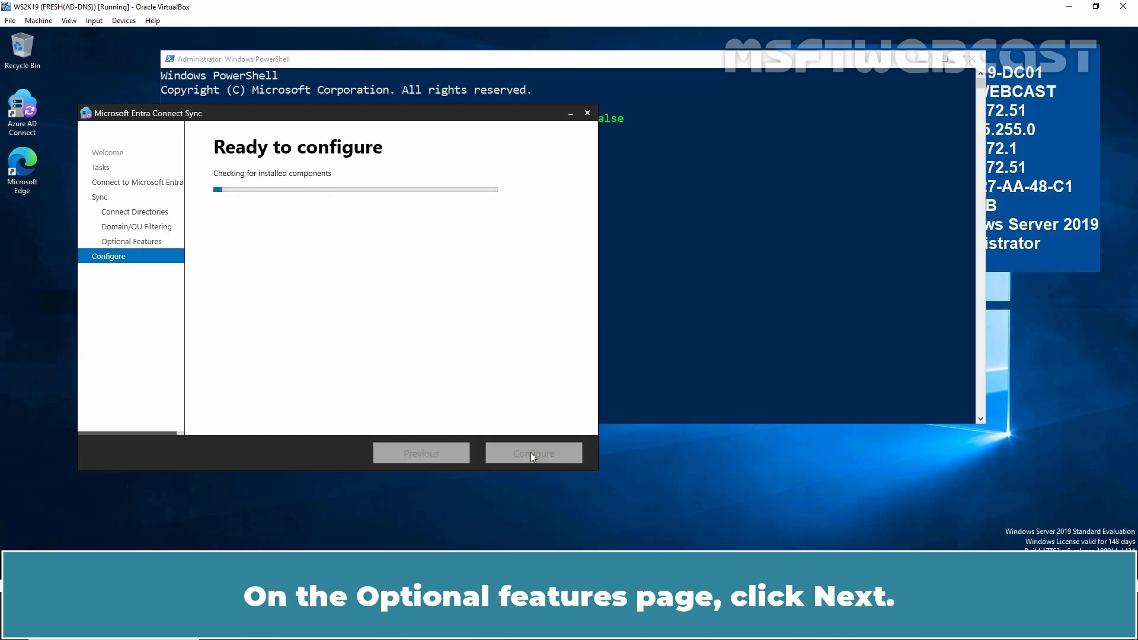
pyautogui.click(533, 453)
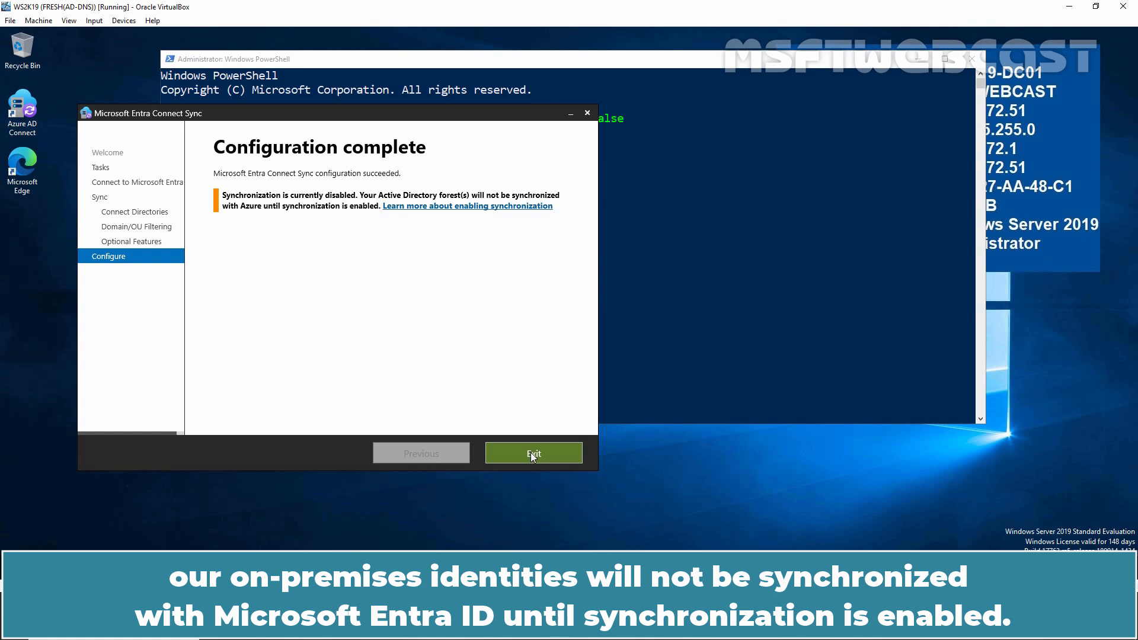
pyautogui.click(533, 453)
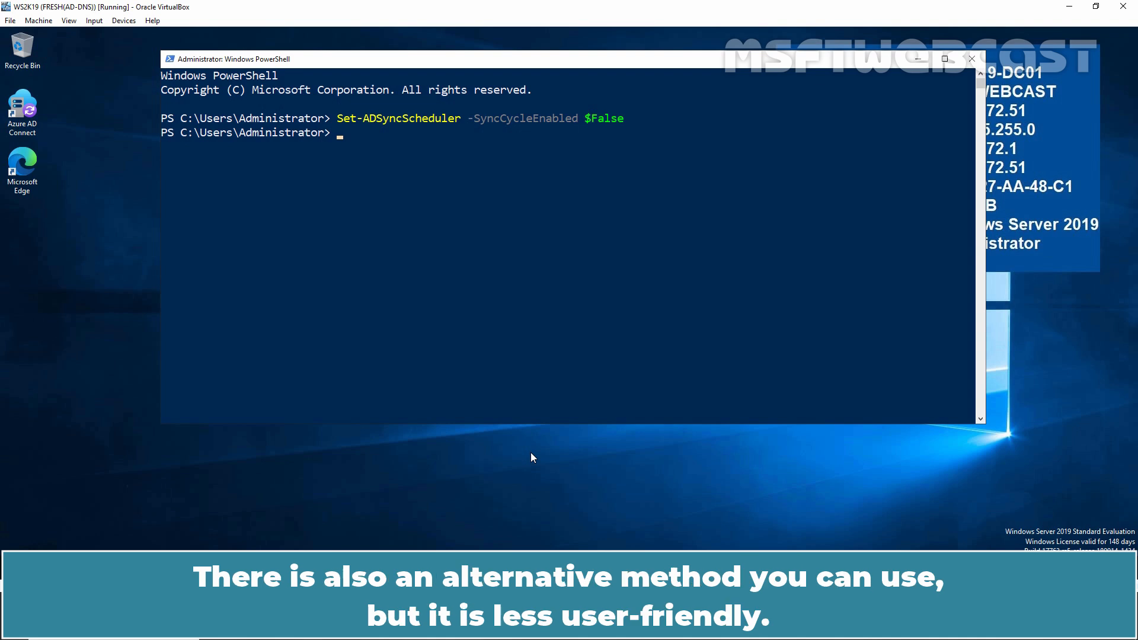
pyautogui.moveTo(539, 427)
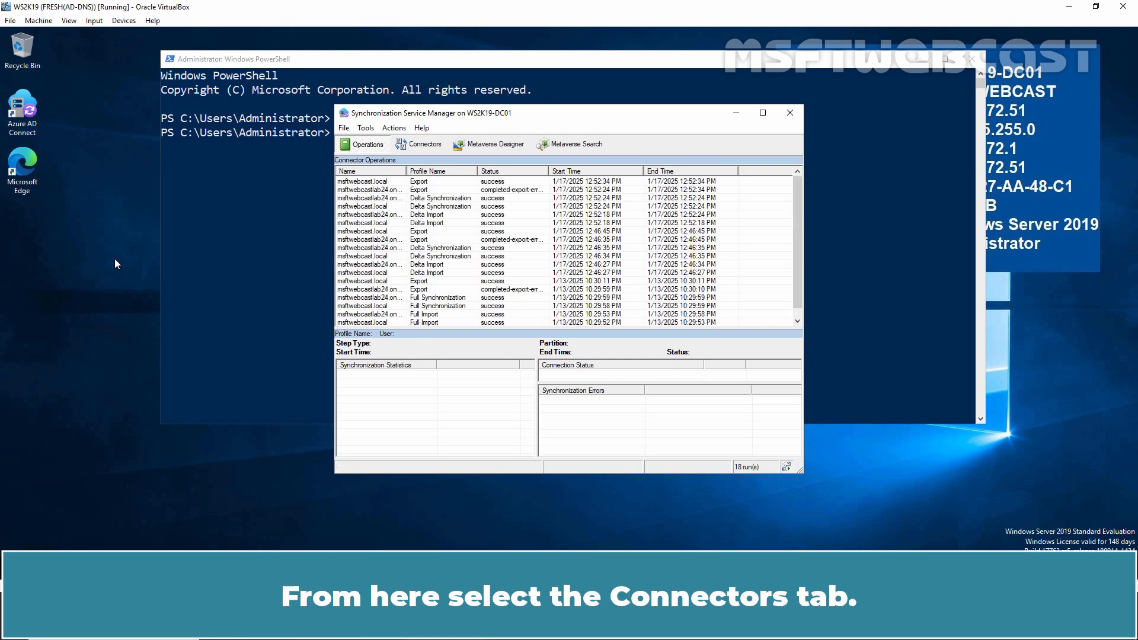
# - Open the msftwebcast.local connector's Properties on the Configure Directory Partitions page
pyautogui.click(425, 143)
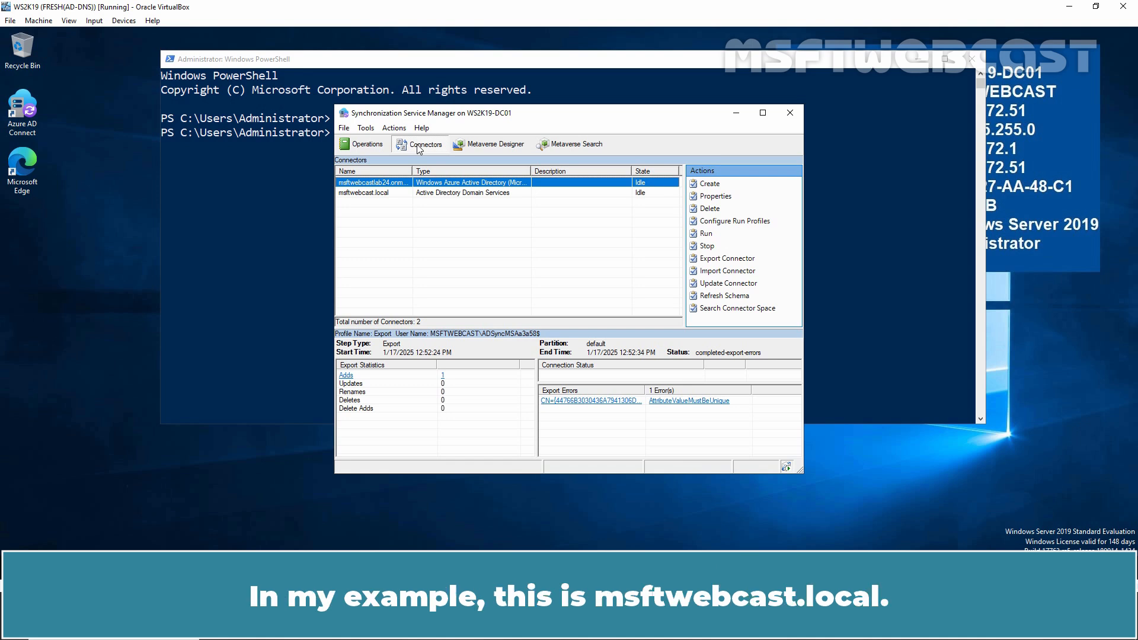
pyautogui.click(716, 197)
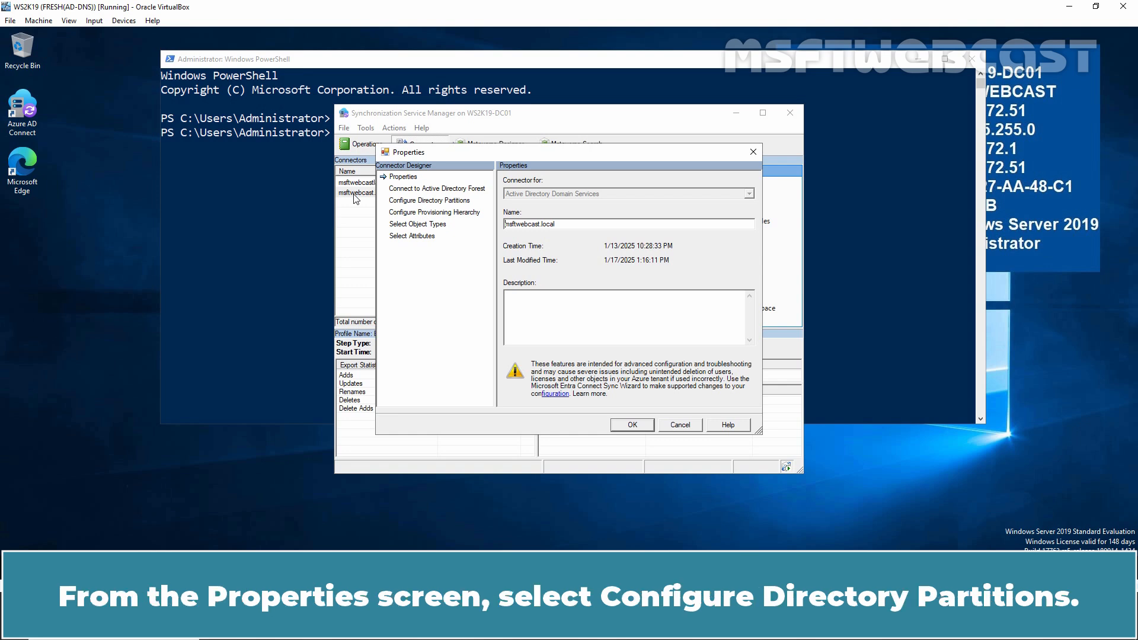
pyautogui.click(430, 201)
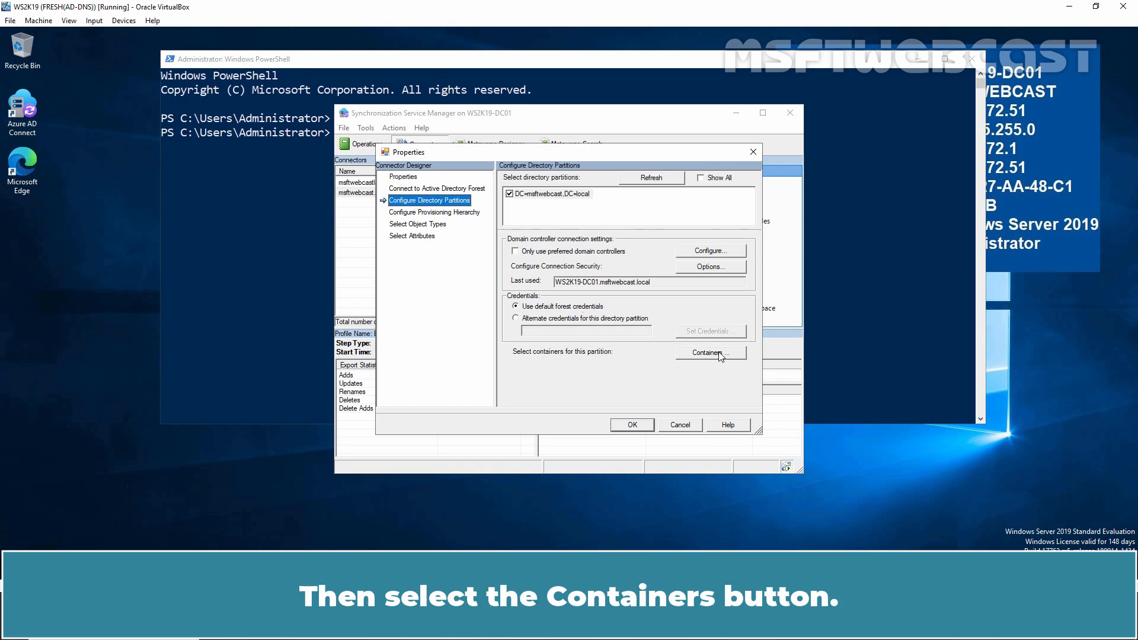
# - Open Containers and authenticate with the administrator account and password
pyautogui.click(709, 354)
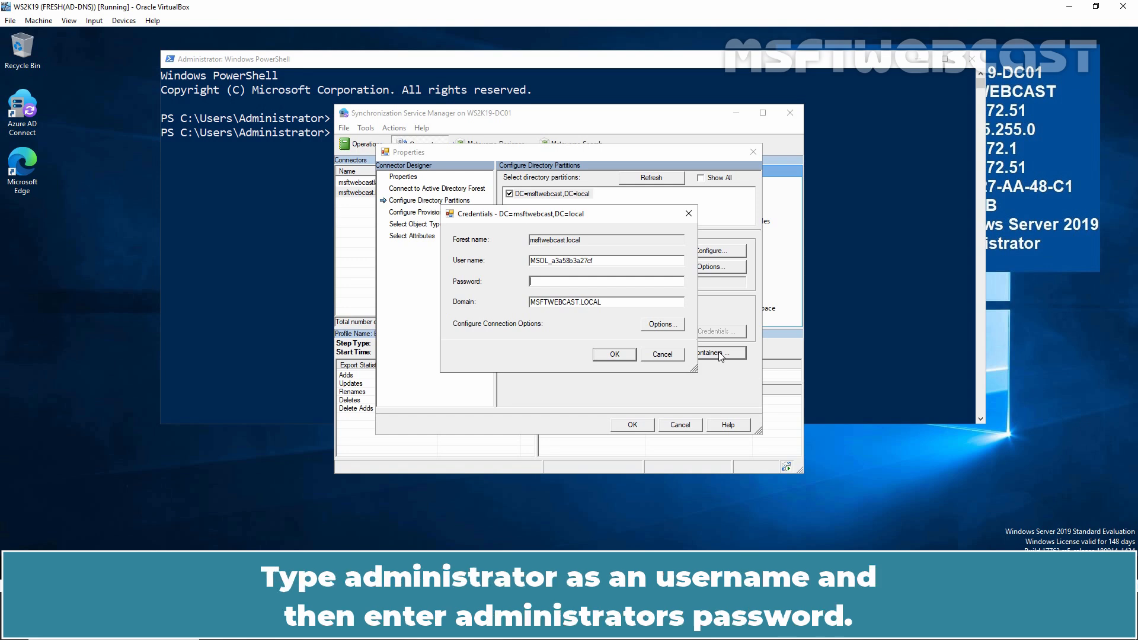
pyautogui.write('administrator')
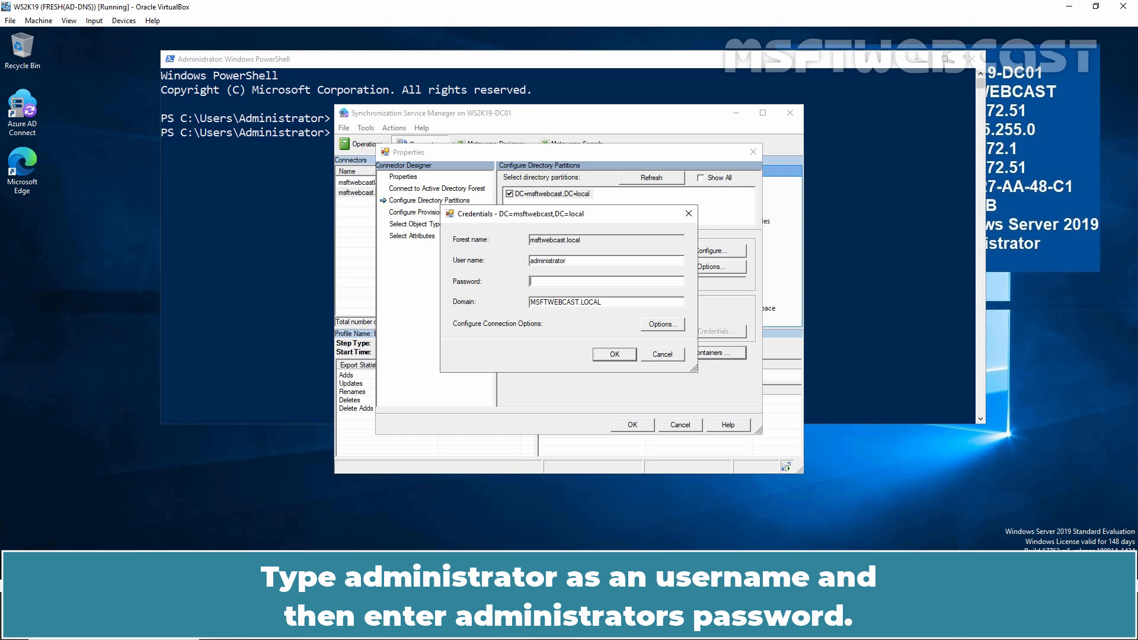
pyautogui.write('password')
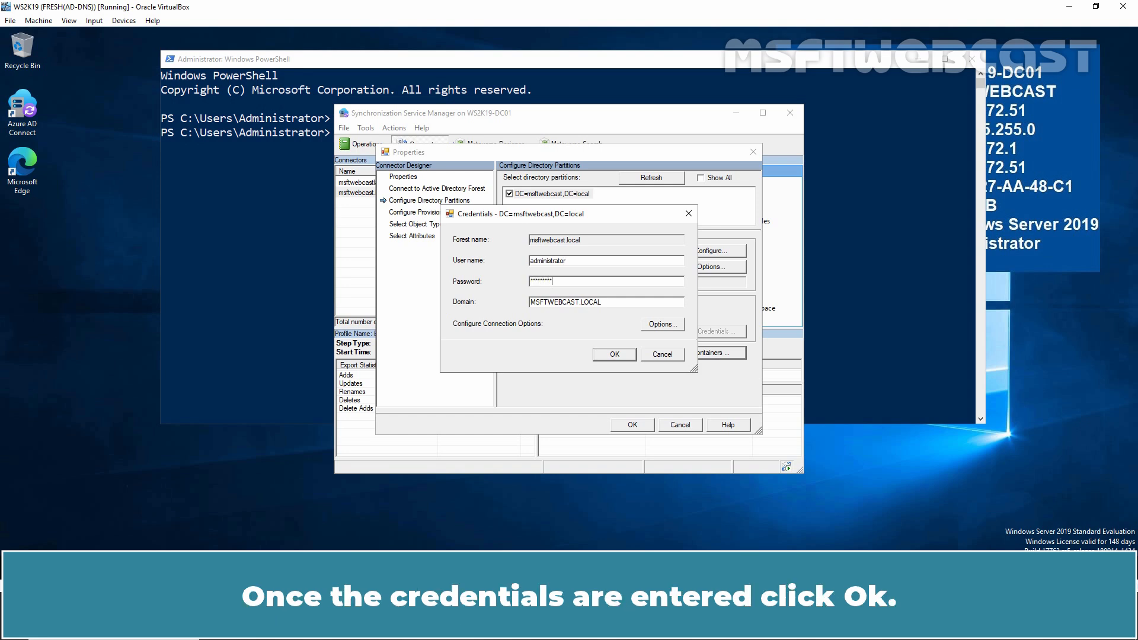
pyautogui.click(613, 355)
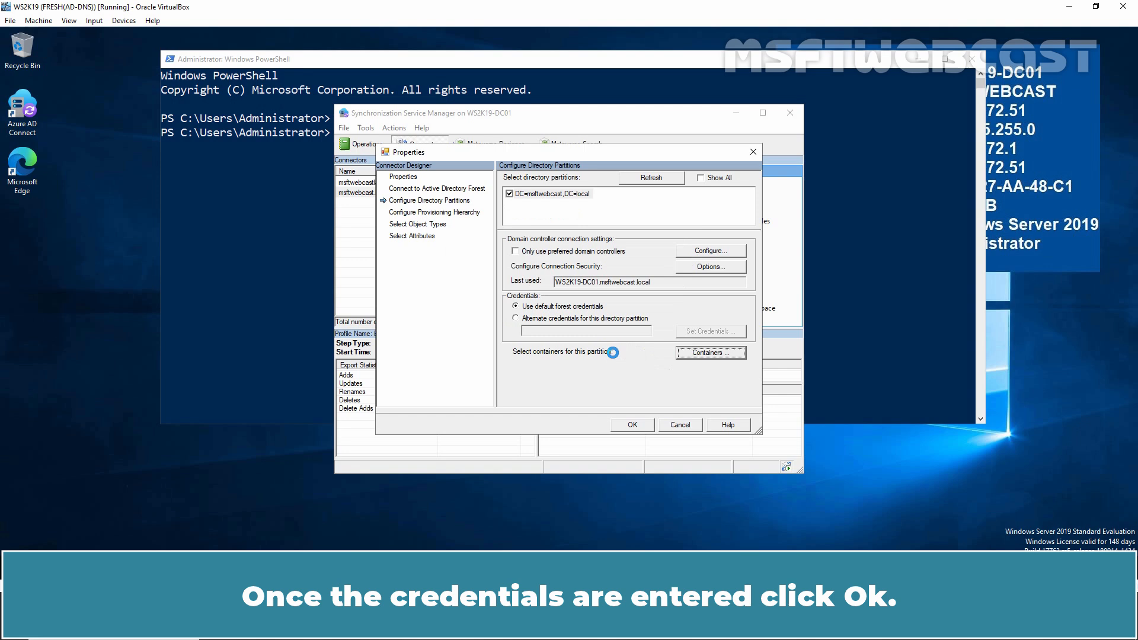
# - Check only the INDIA container, then confirm Properties and the warning
pyautogui.click(709, 353)
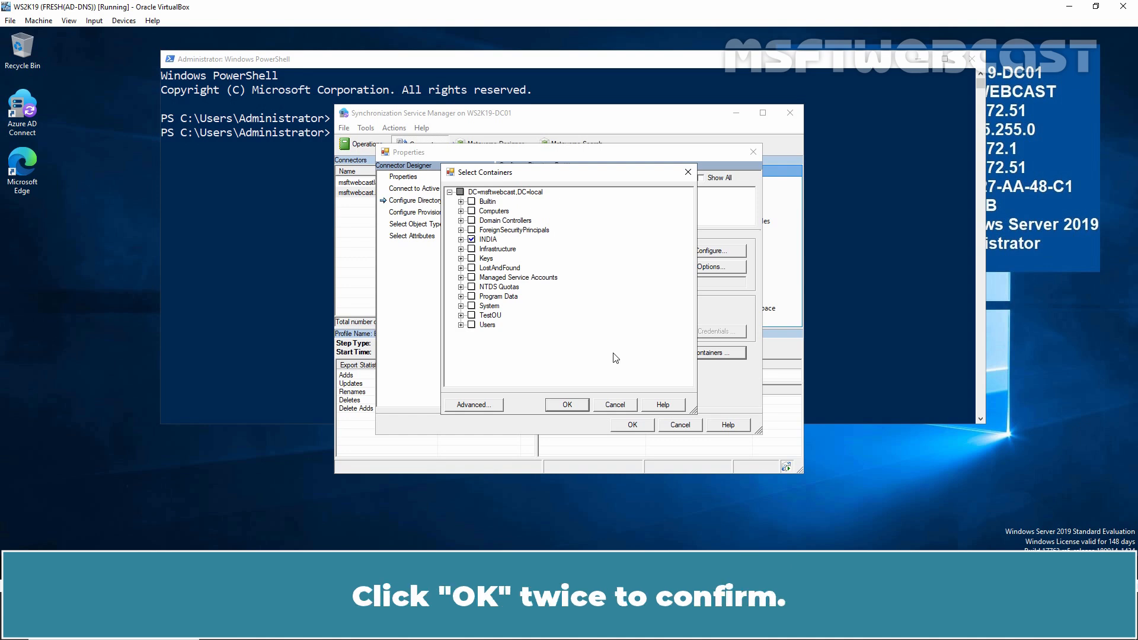
pyautogui.click(566, 404)
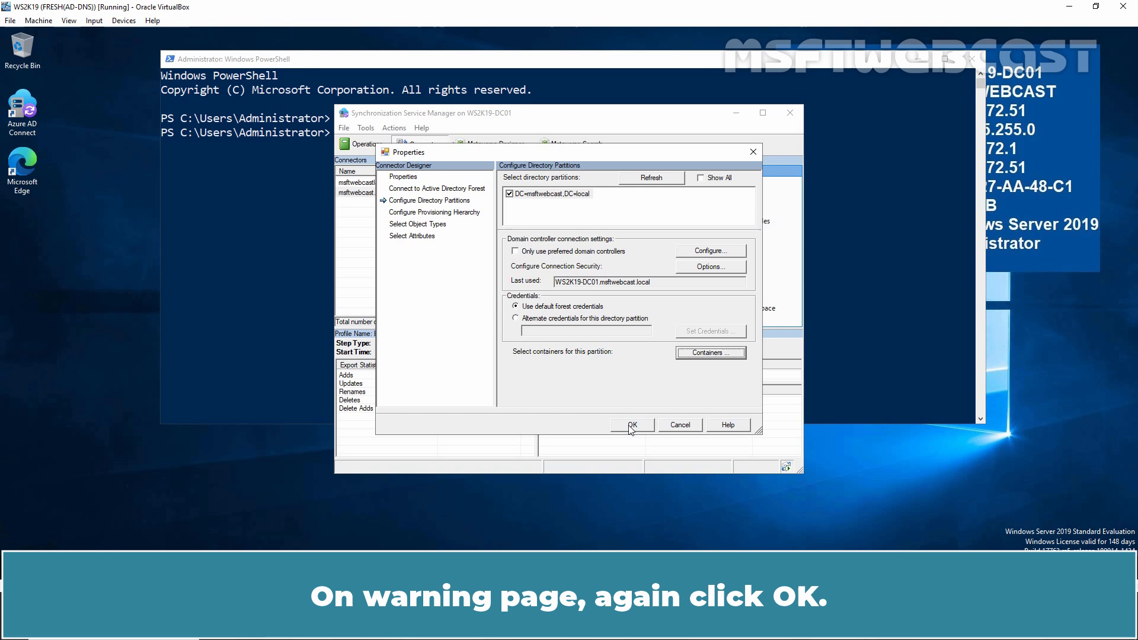
pyautogui.click(631, 425)
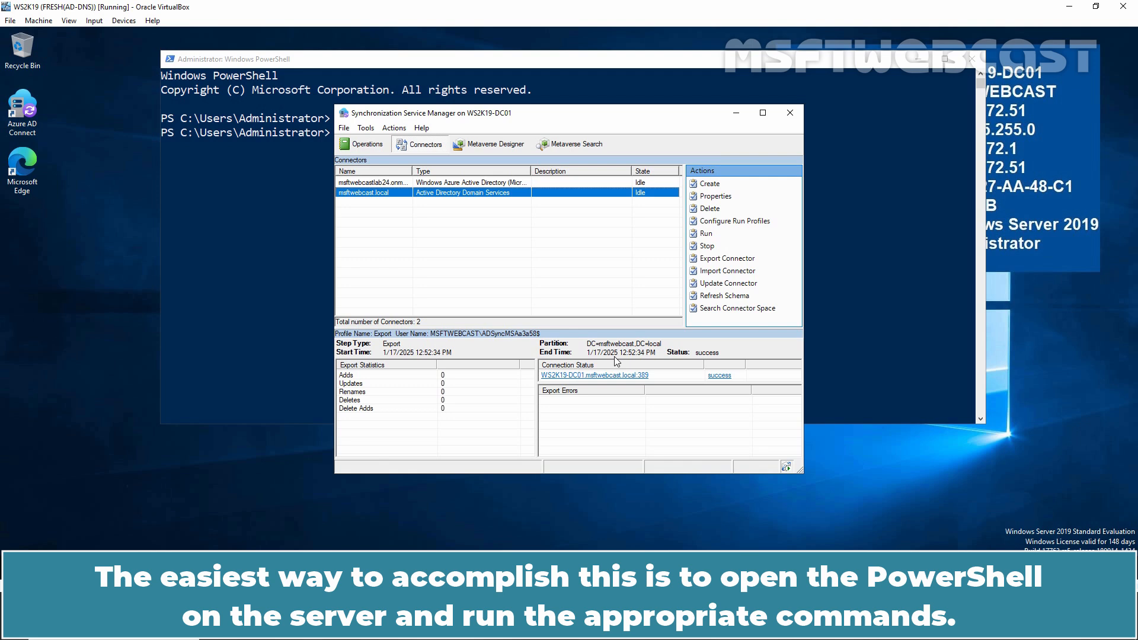
pyautogui.moveTo(326, 259)
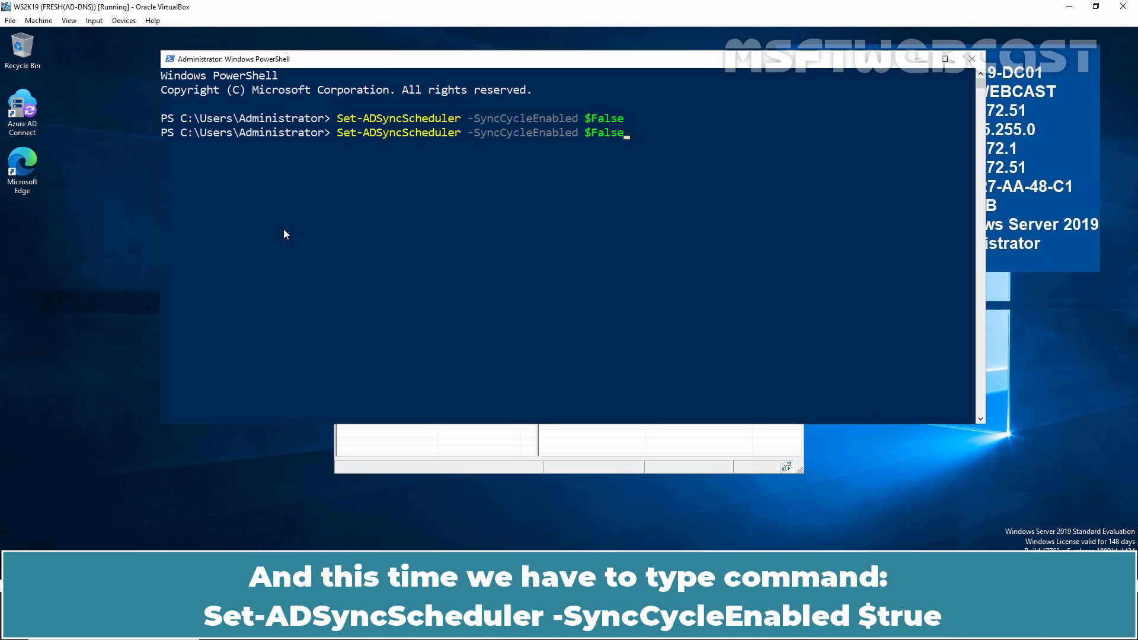
# - Re-enable the sync scheduler with Set-ADSyncScheduler -SyncCycleEnabled $true
pyautogui.write('$t')
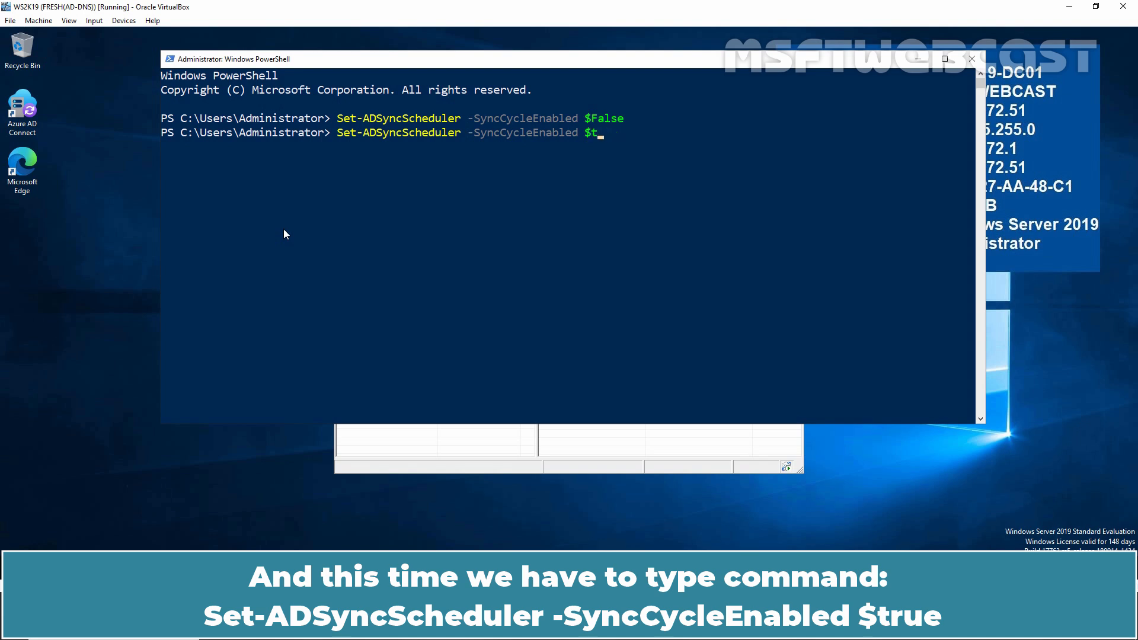
pyautogui.write('rue')
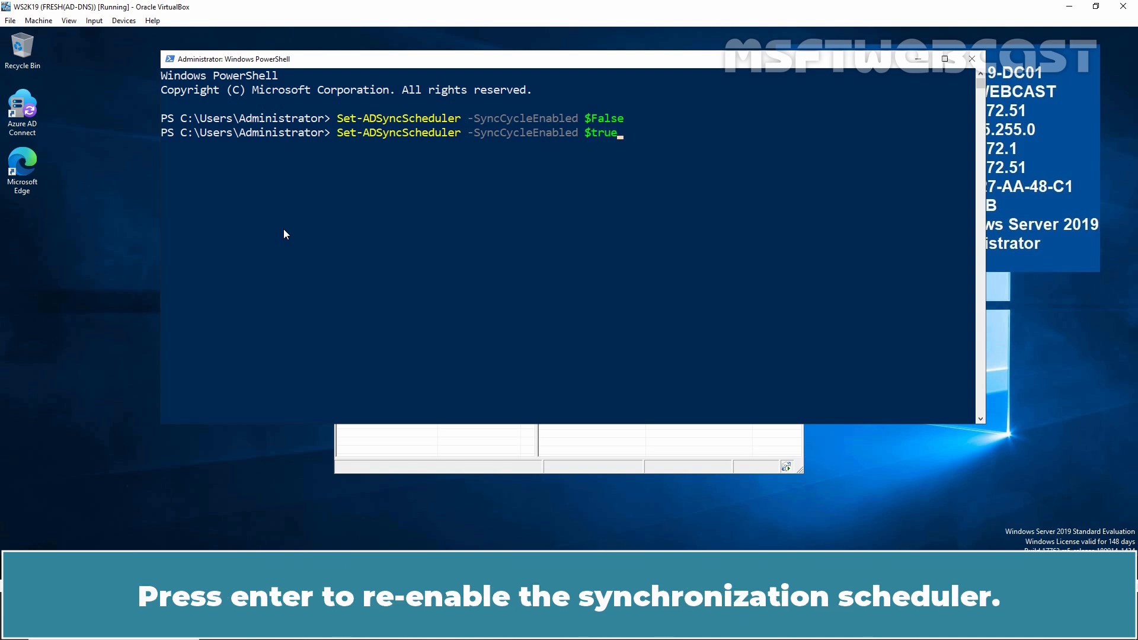
pyautogui.press('Return')
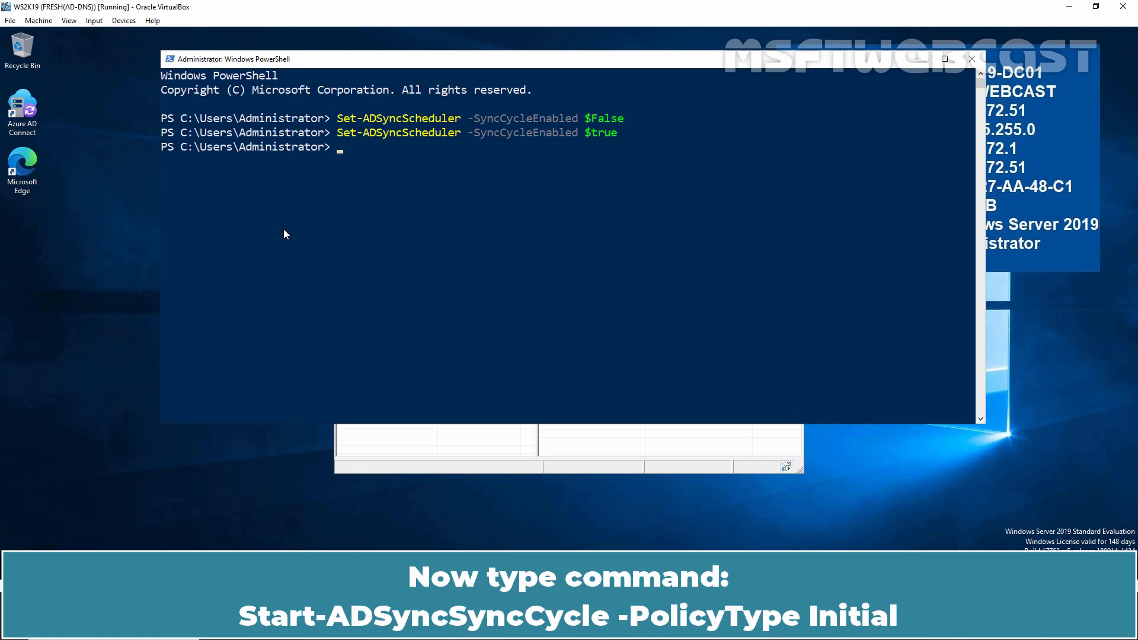
# - Run Start-ADSyncSyncCycle -PolicyType Initial for a full sync cycle
pyautogui.write('start-adsyncs')
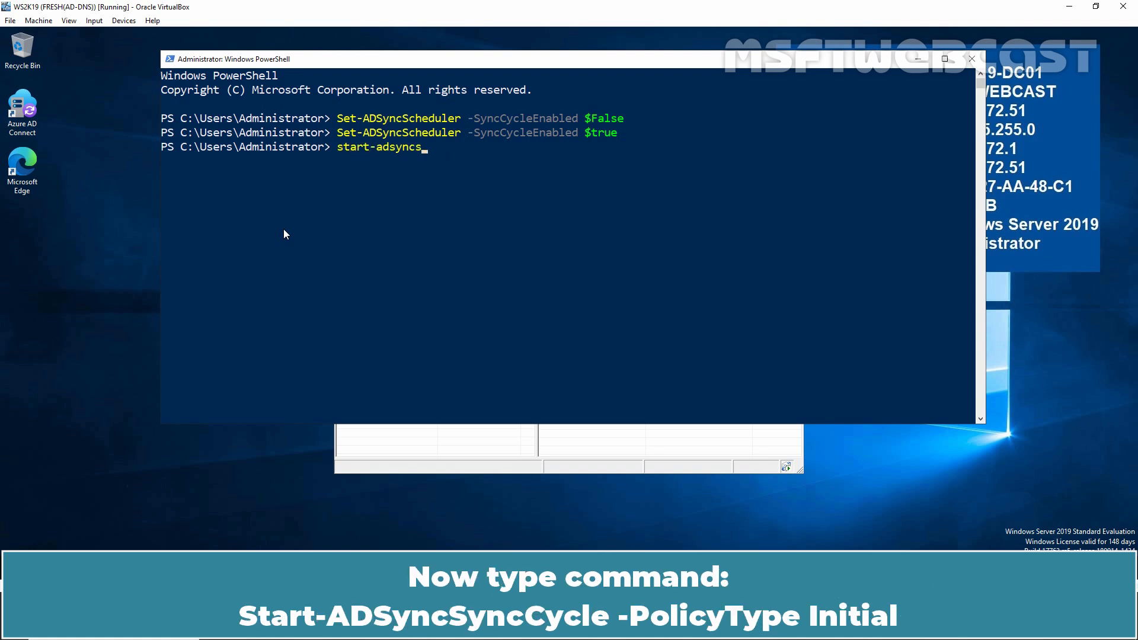
pyautogui.write('Start-ADSyncSyncCycle -PolicyType')
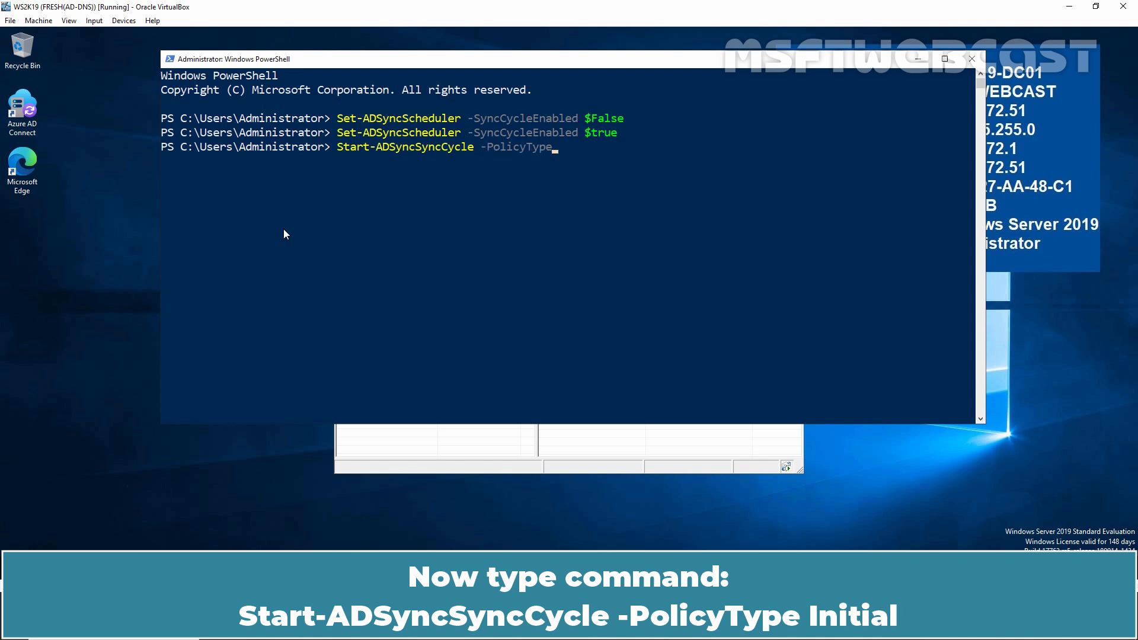
pyautogui.write('Initial')
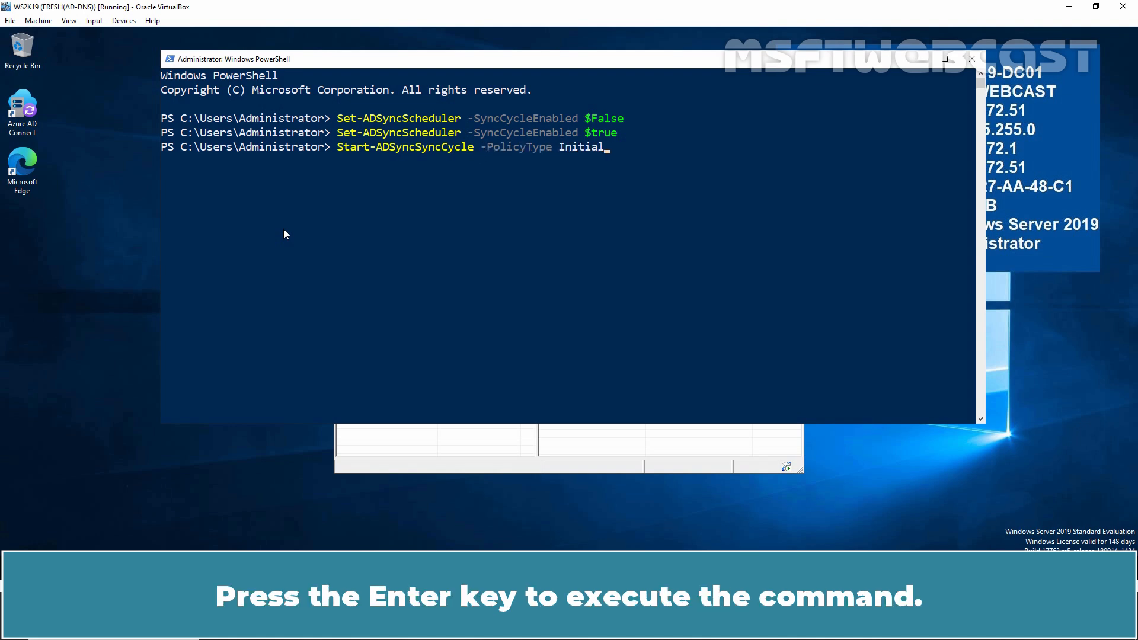
pyautogui.press('Return')
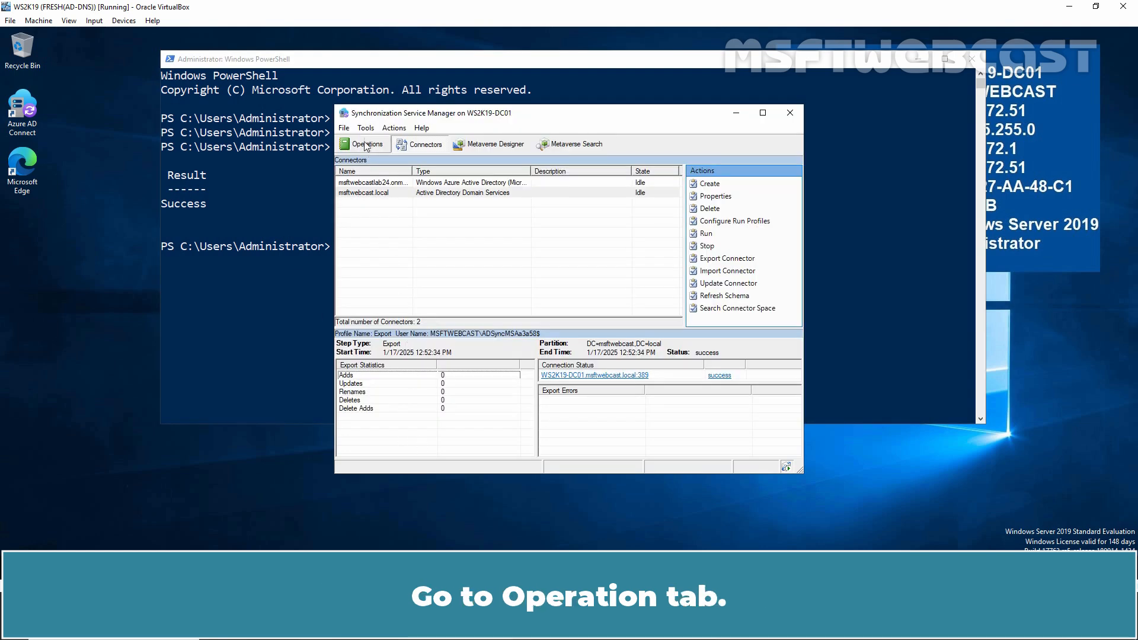
pyautogui.click(369, 143)
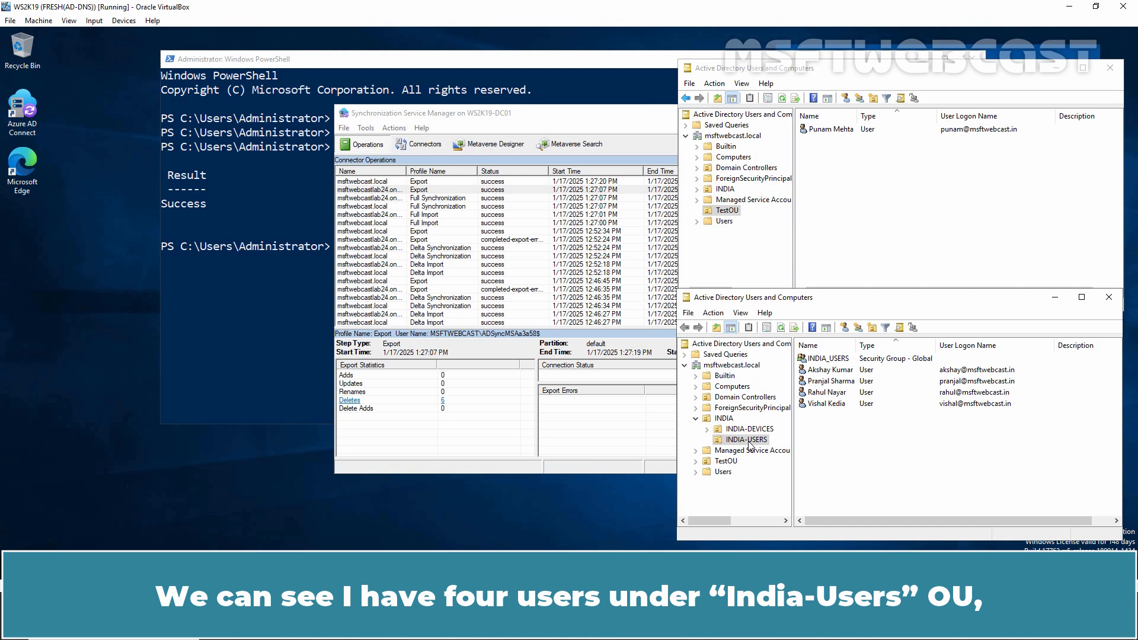
pyautogui.moveTo(848, 179)
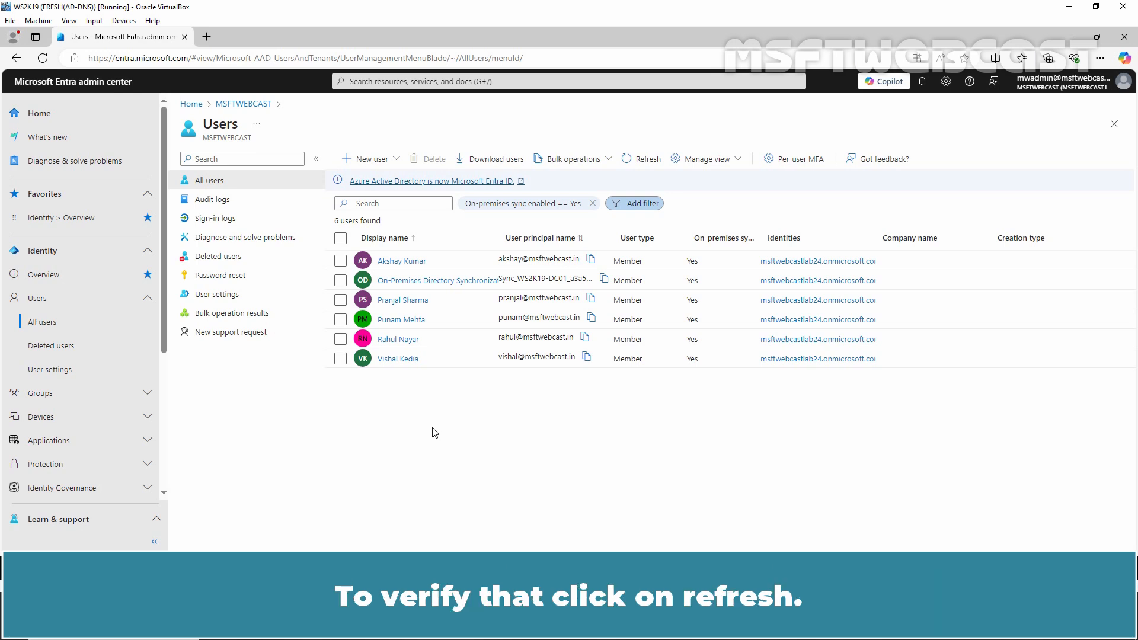
pyautogui.moveTo(646, 159)
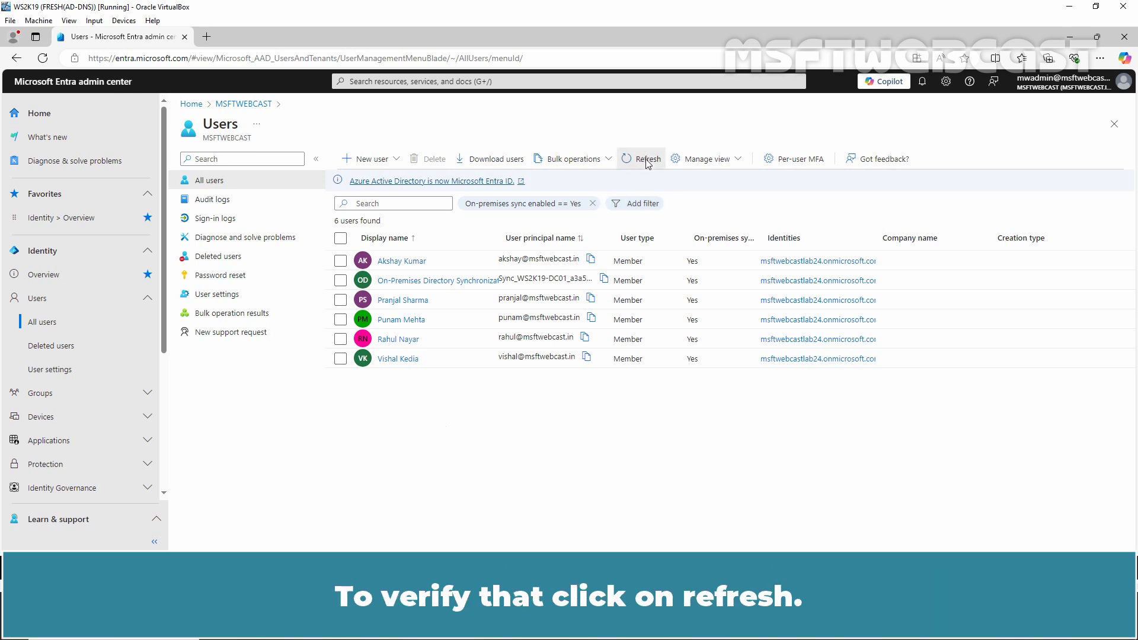
pyautogui.click(645, 158)
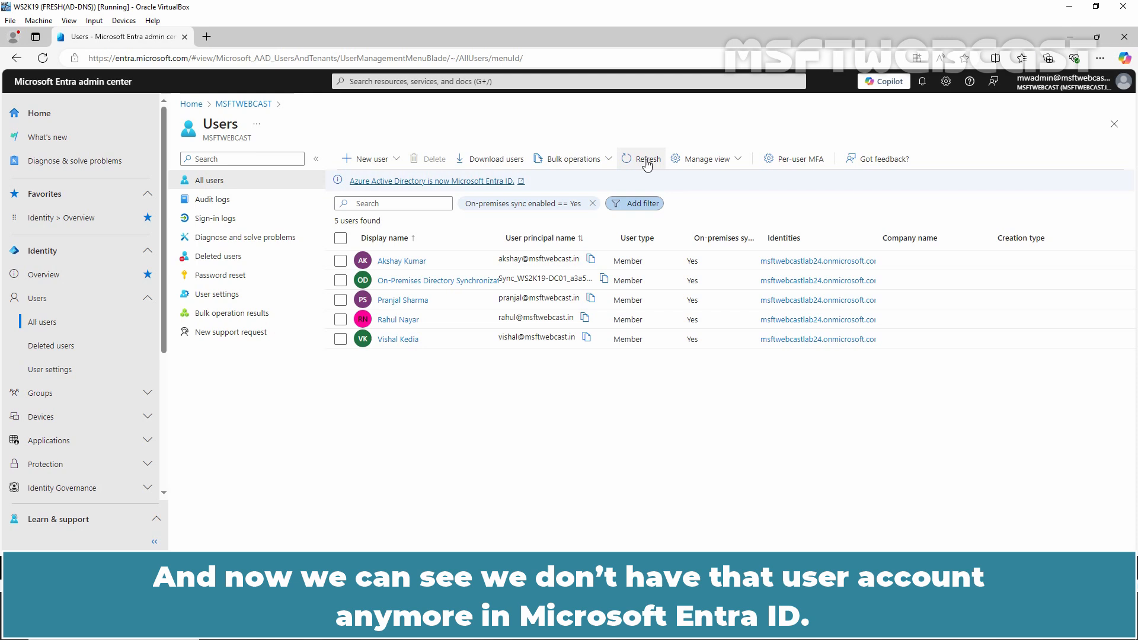
pyautogui.moveTo(411, 320)
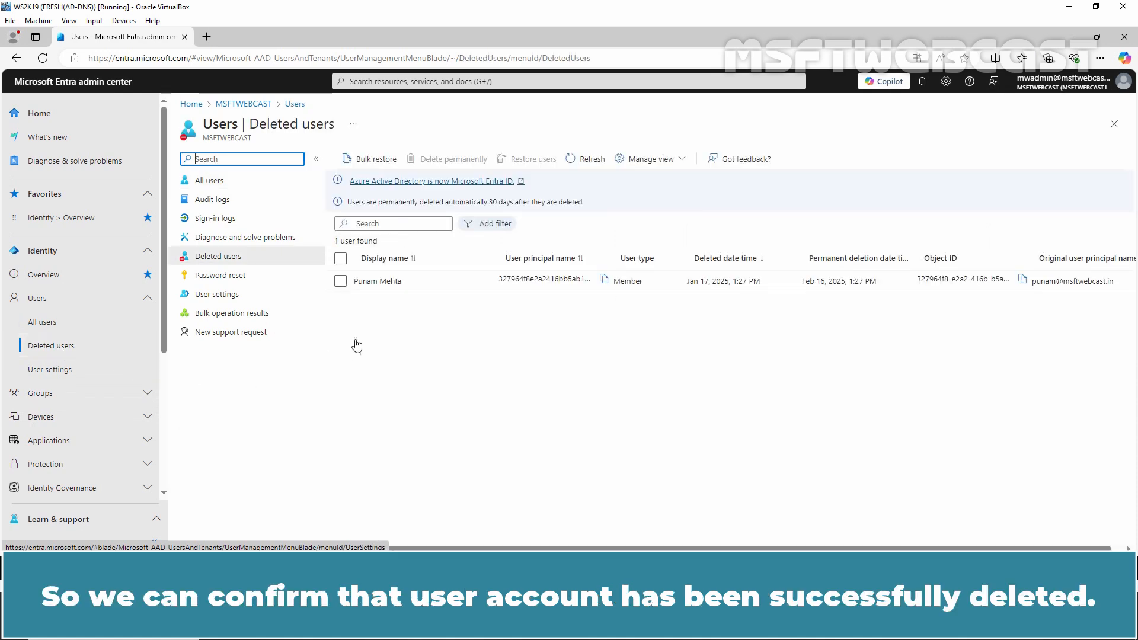
pyautogui.moveTo(376, 332)
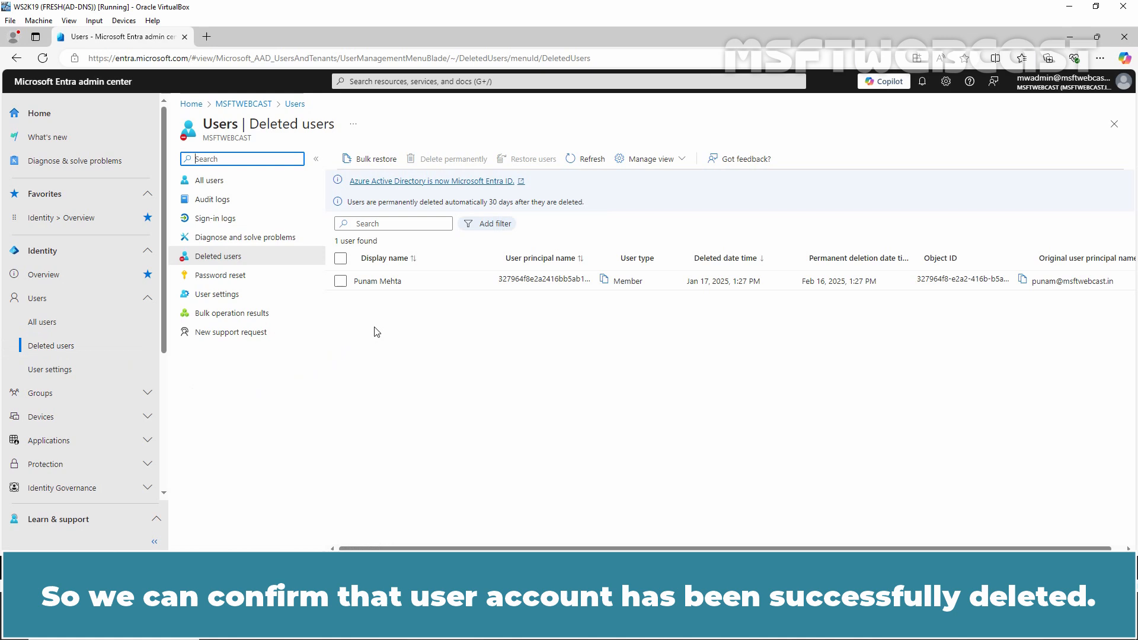